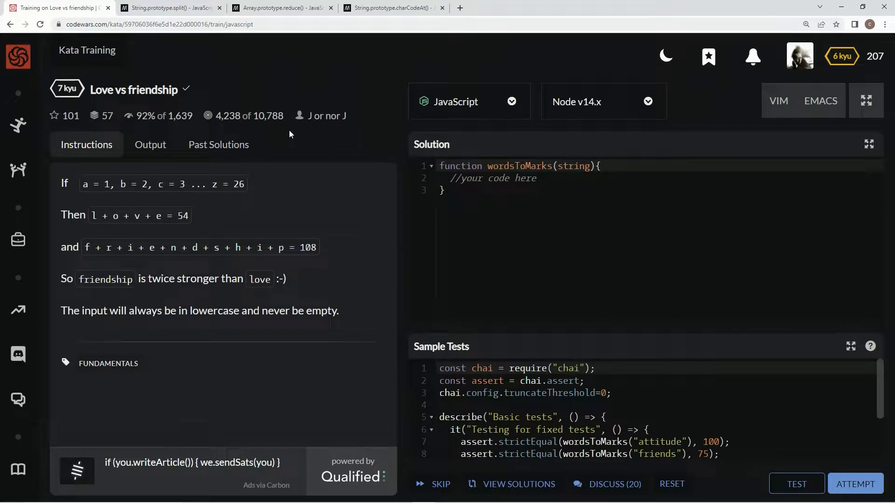
pyautogui.moveTo(154, 127)
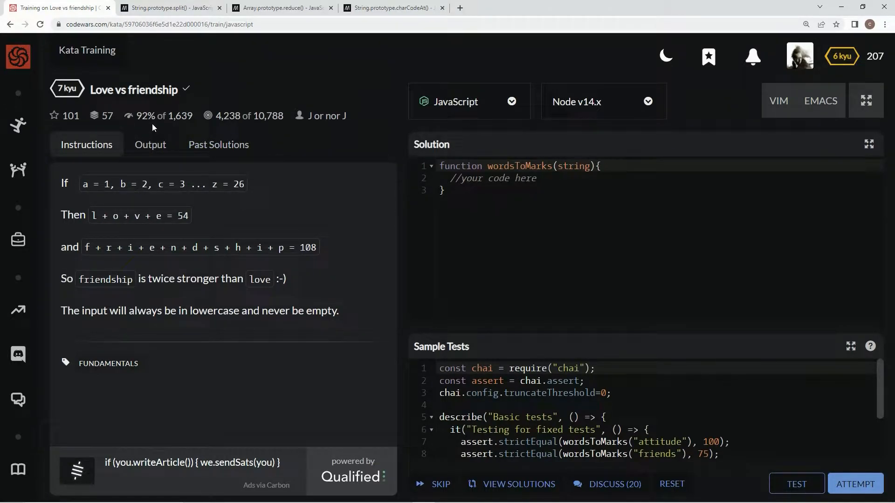
pyautogui.moveTo(111, 199)
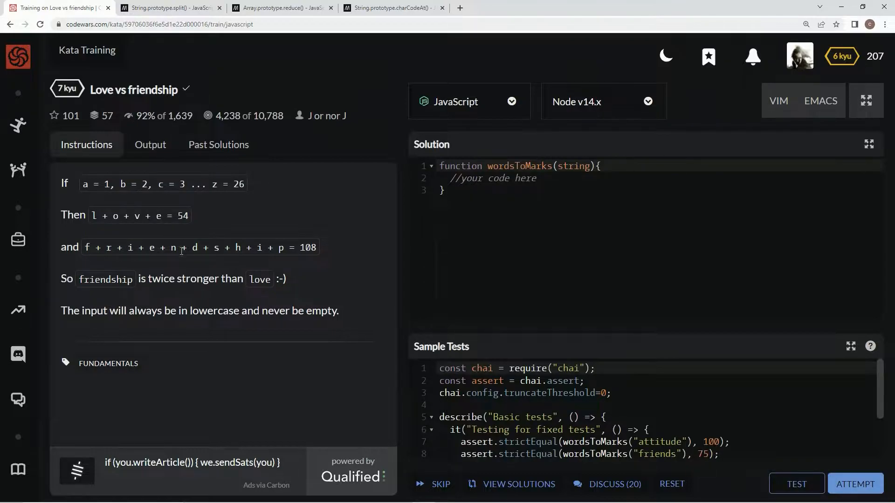
pyautogui.moveTo(106, 298)
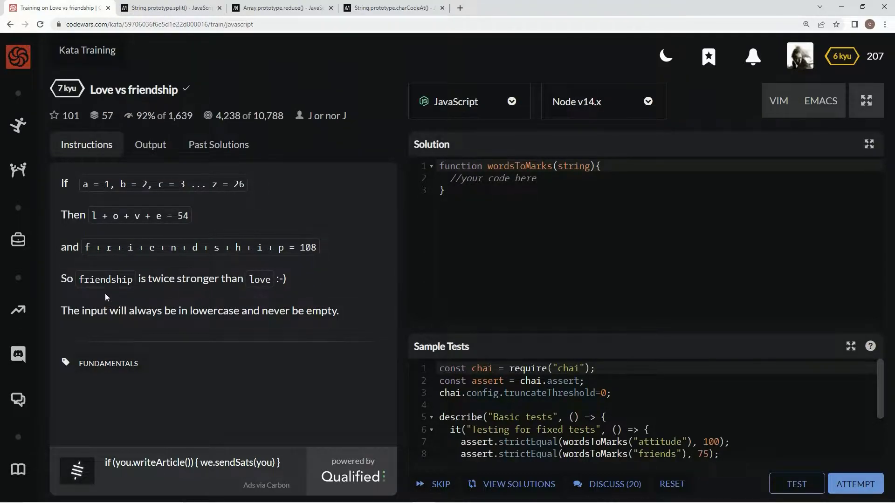
pyautogui.moveTo(307, 311)
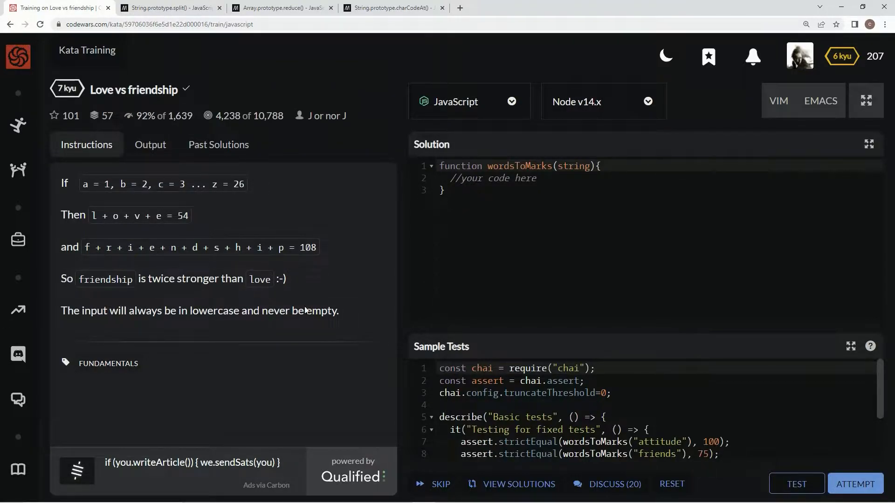
pyautogui.moveTo(74, 330)
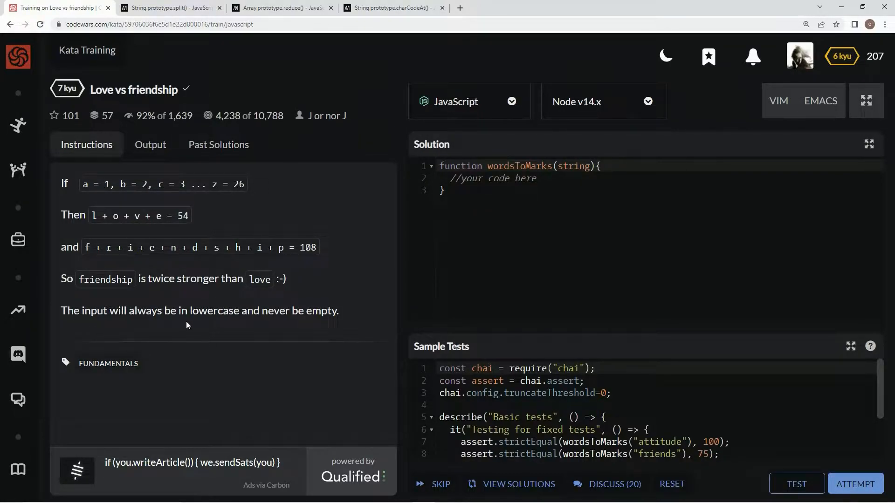
pyautogui.moveTo(331, 337)
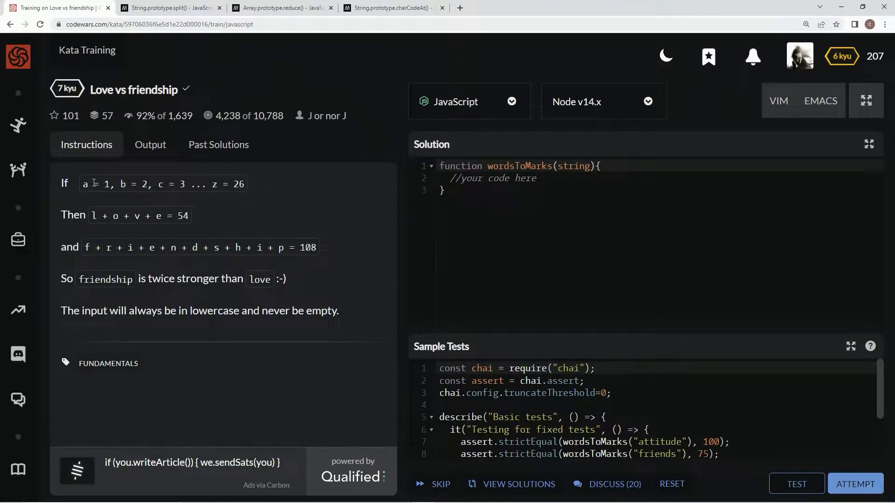
pyautogui.moveTo(262, 178)
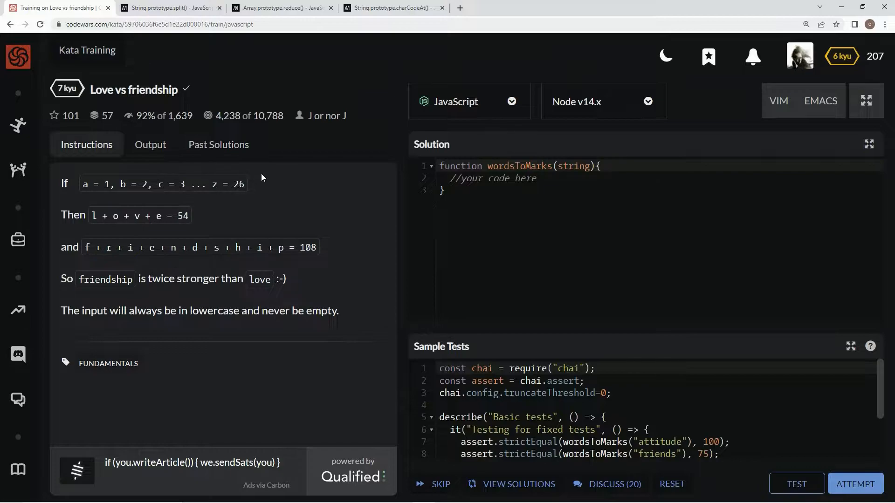
pyautogui.moveTo(372, 230)
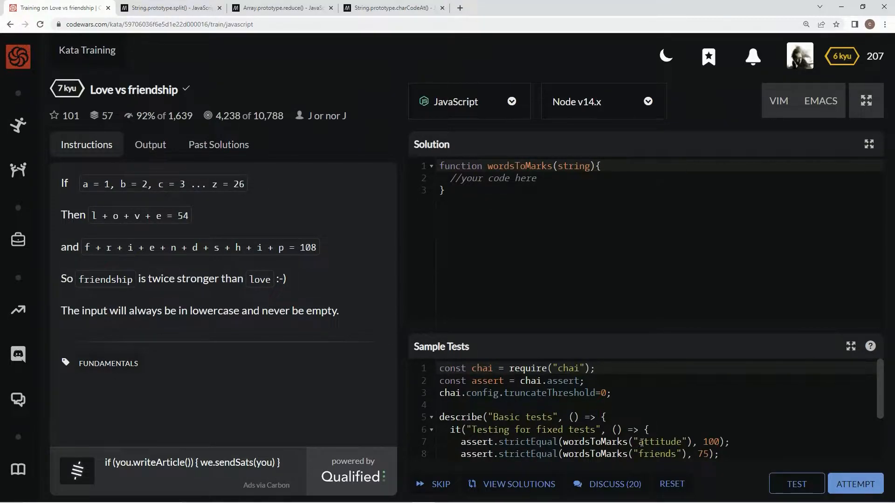
pyautogui.moveTo(322, 243)
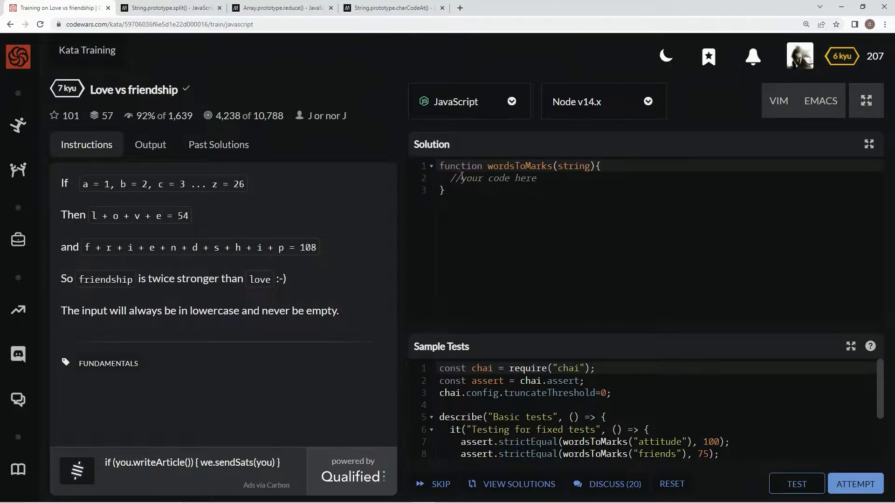
# Step: Replace the placeholder comment with let result = 0 and a char map from a:1 to z:26
pyautogui.doubleClick(492, 179)
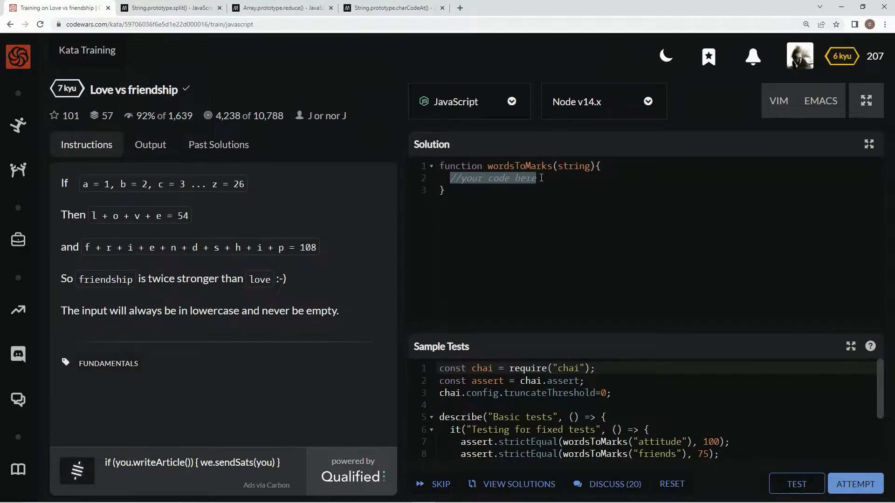
pyautogui.write('let result')
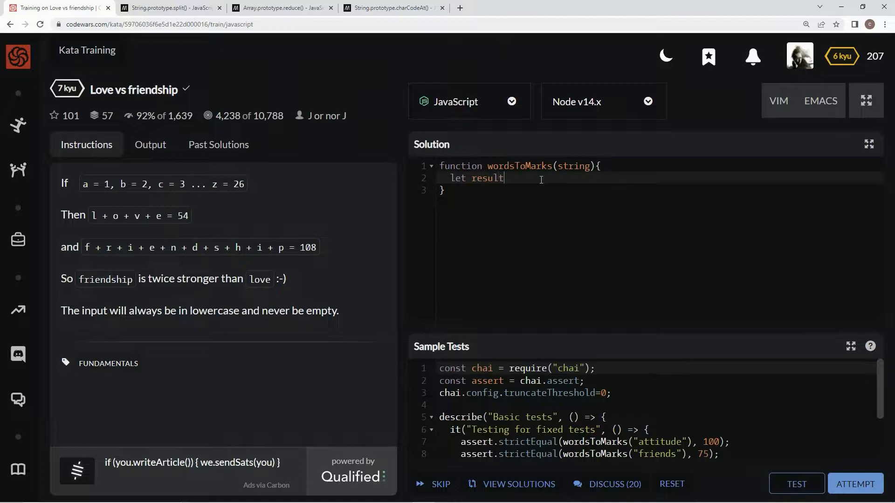
pyautogui.write('= 0,')
pyautogui.write('char =')
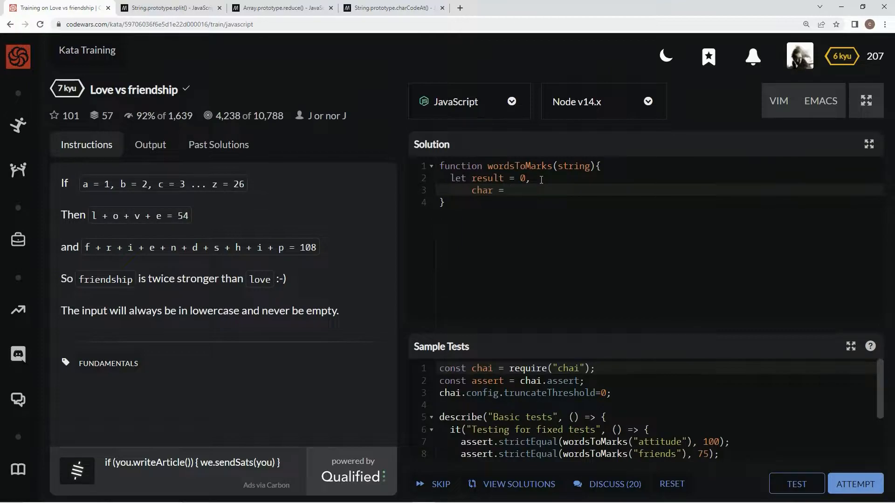
pyautogui.write('{}')
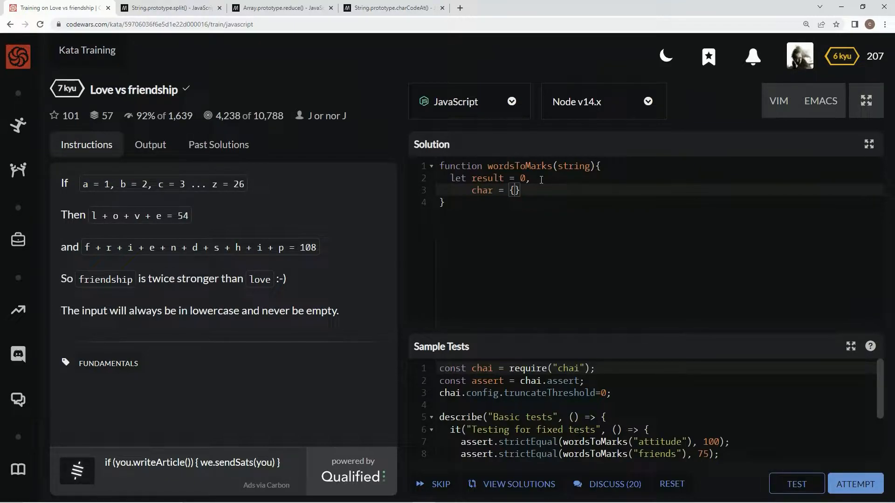
pyautogui.moveTo(568, 219)
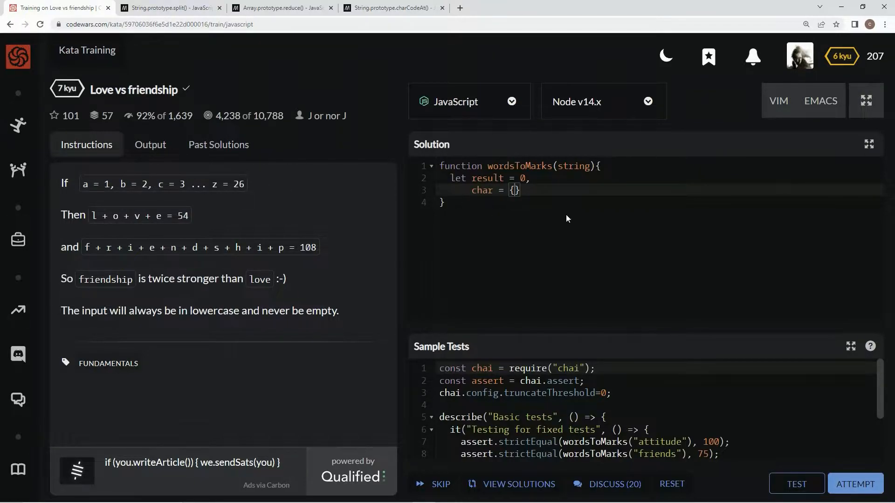
pyautogui.moveTo(576, 175)
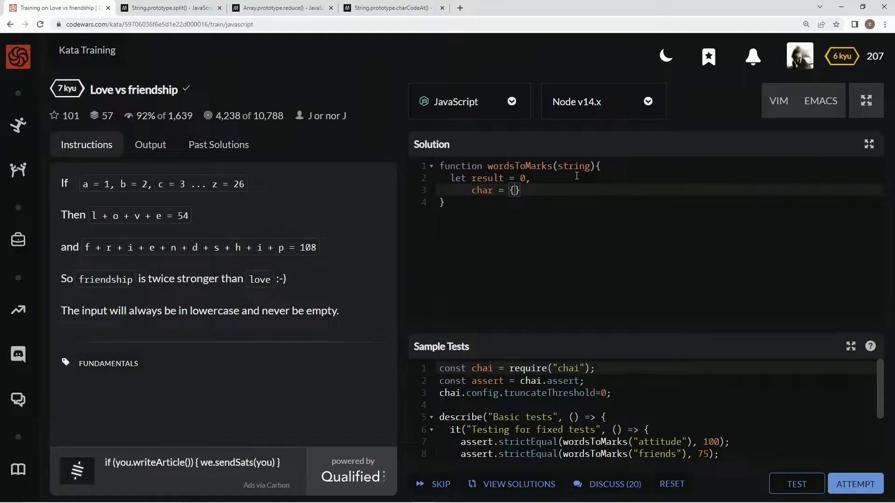
pyautogui.write('a:1,b:2,c:3,d:4,e:5,f:6,g:7,h:8,i:9,j')
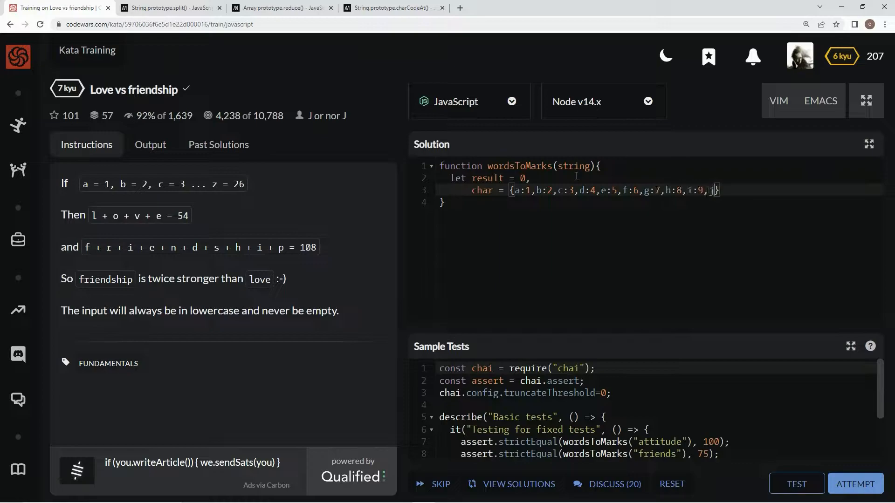
pyautogui.write('k:10,k:11,l:12,m:13,n:14,o:15,p:16,q:17,r:18,s:19,')
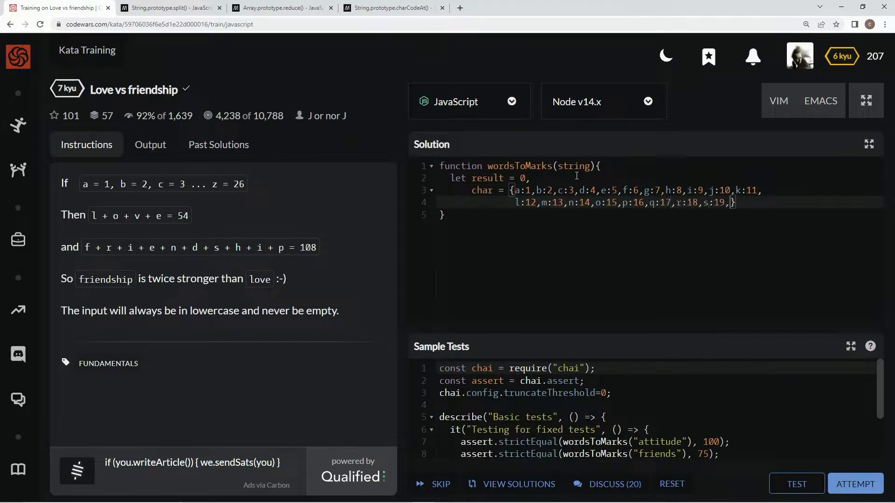
pyautogui.write('t:20,u:21,v:22,w:23,x:24,y:25,z:26')
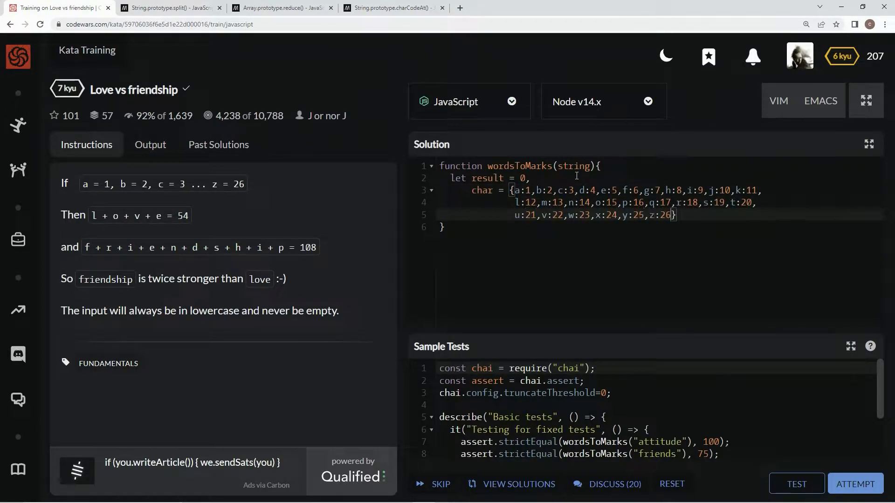
pyautogui.moveTo(650, 190)
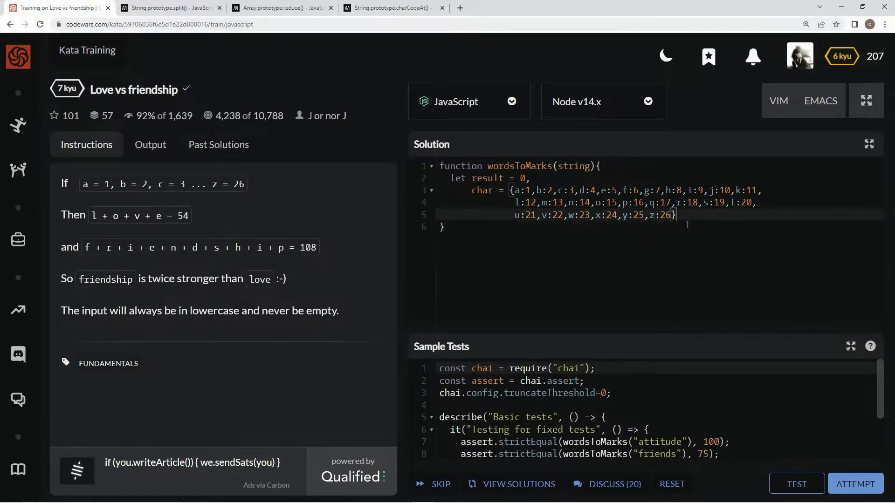
# Step: Add a for loop header iterating i from 0 to string.length
pyautogui.press('Enter')
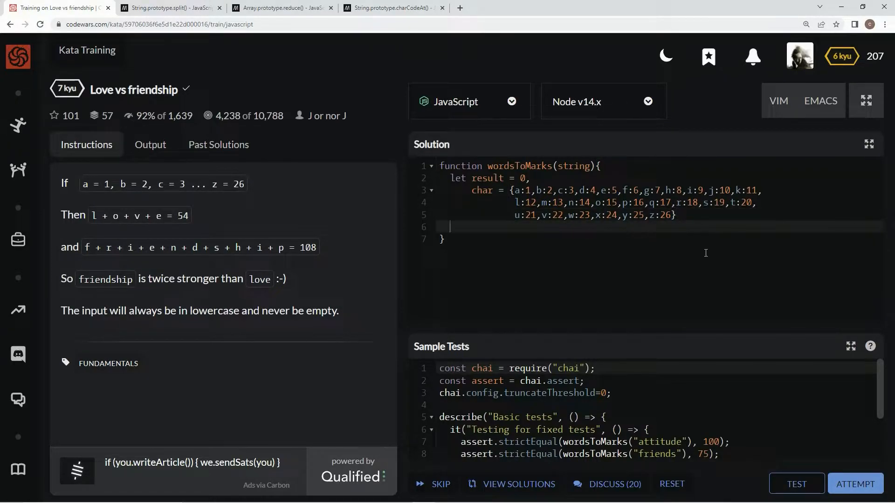
pyautogui.moveTo(673, 436)
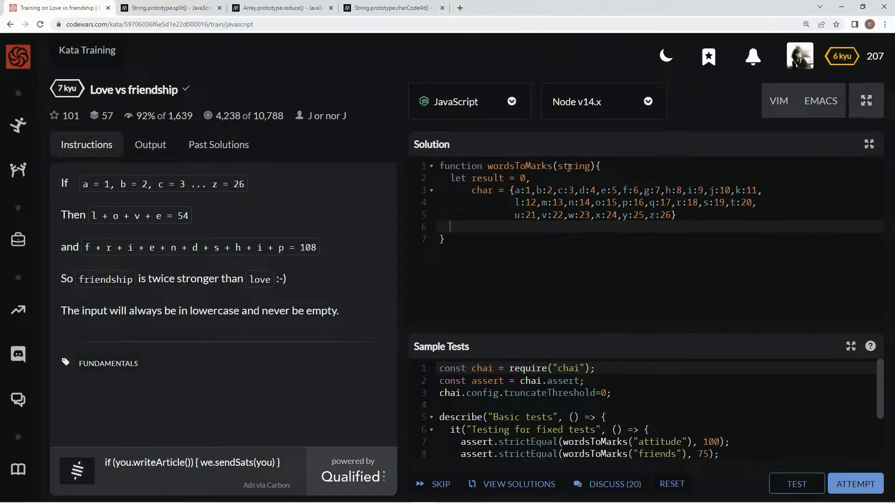
pyautogui.write('fo')
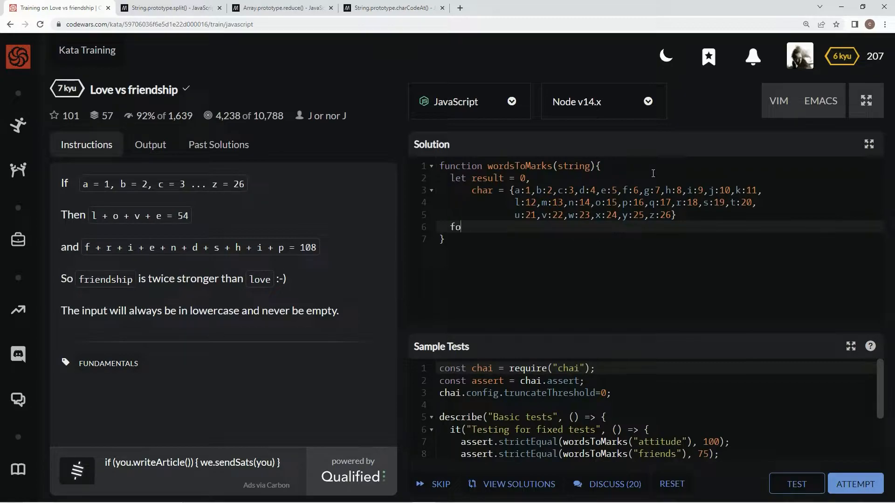
pyautogui.write('r (le')
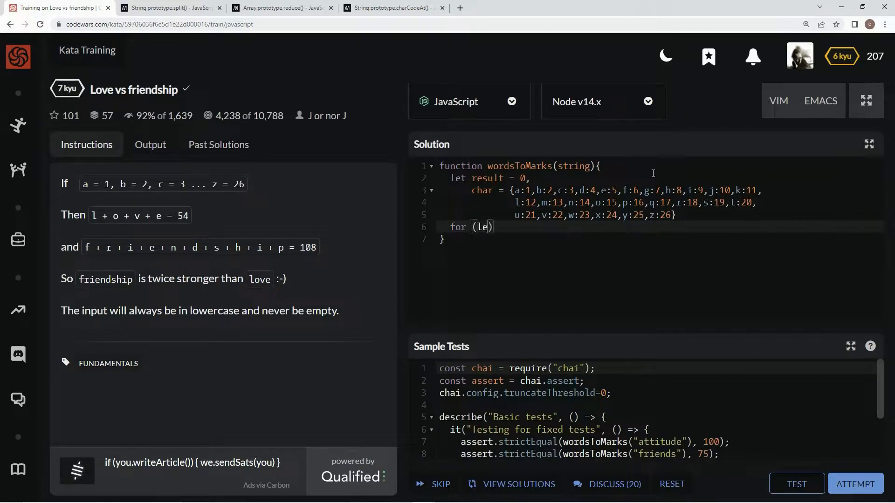
pyautogui.write('t i = 0')
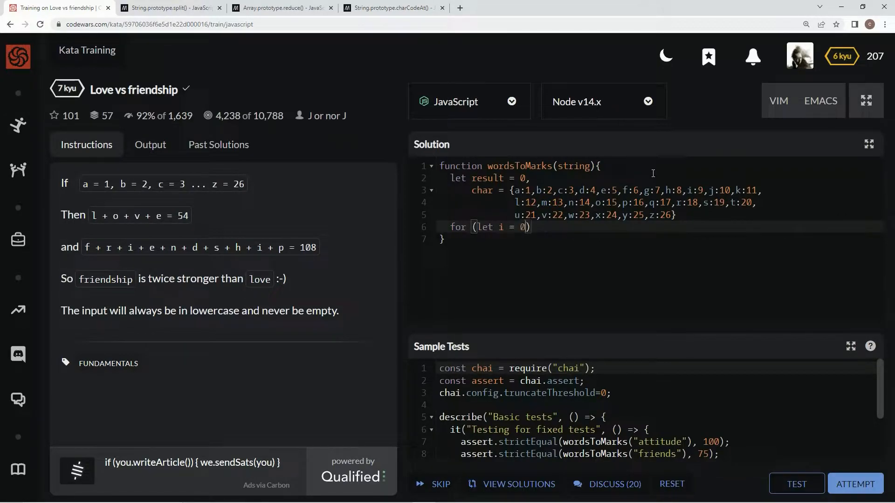
pyautogui.write(',i')
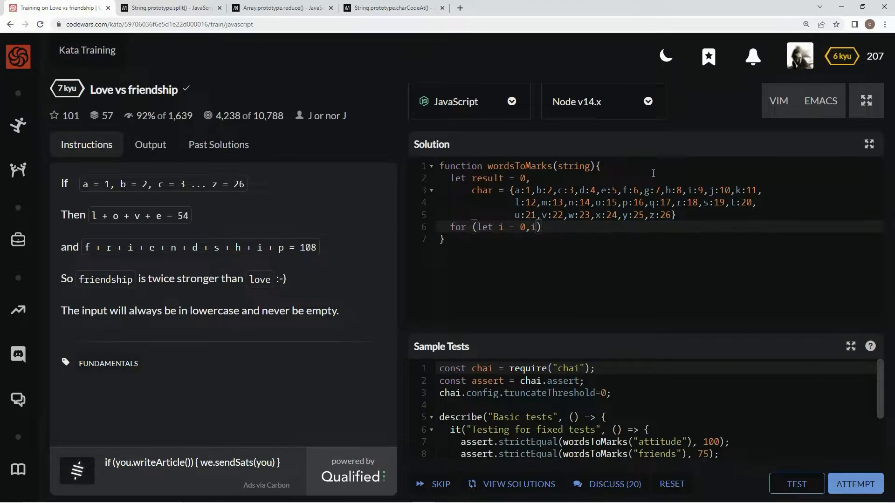
pyautogui.write('" "')
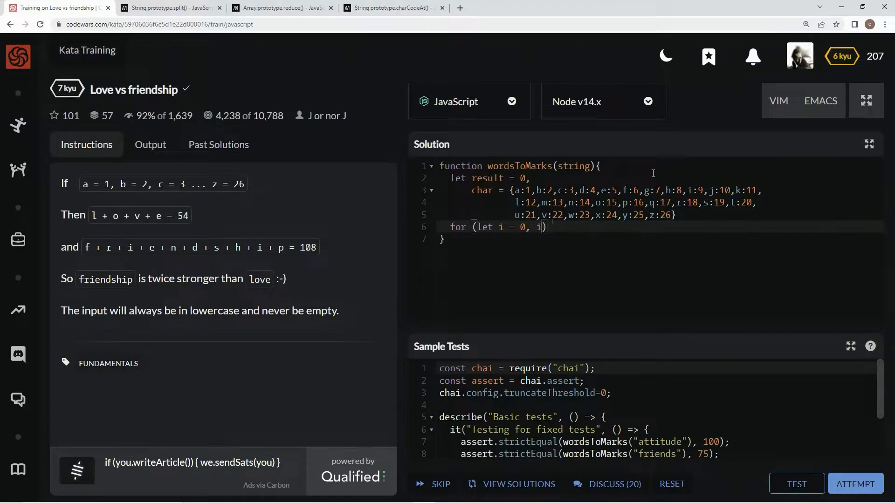
pyautogui.write('" "')
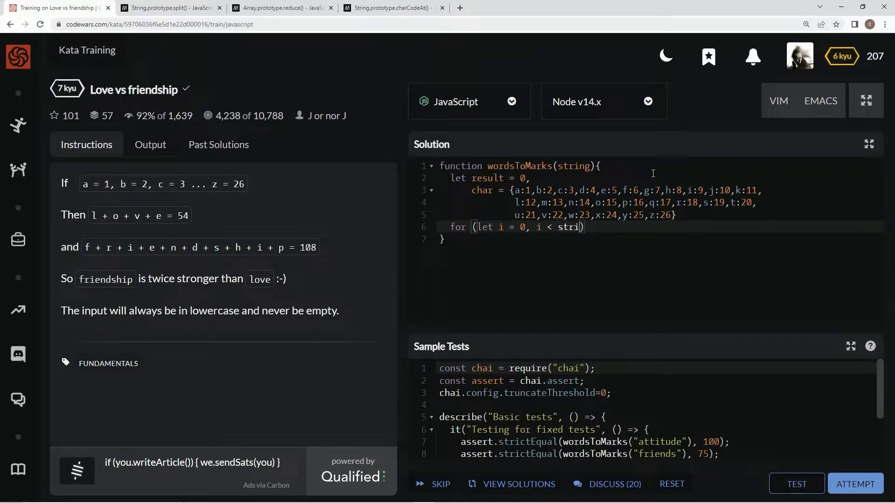
pyautogui.write('ng.length; i++')
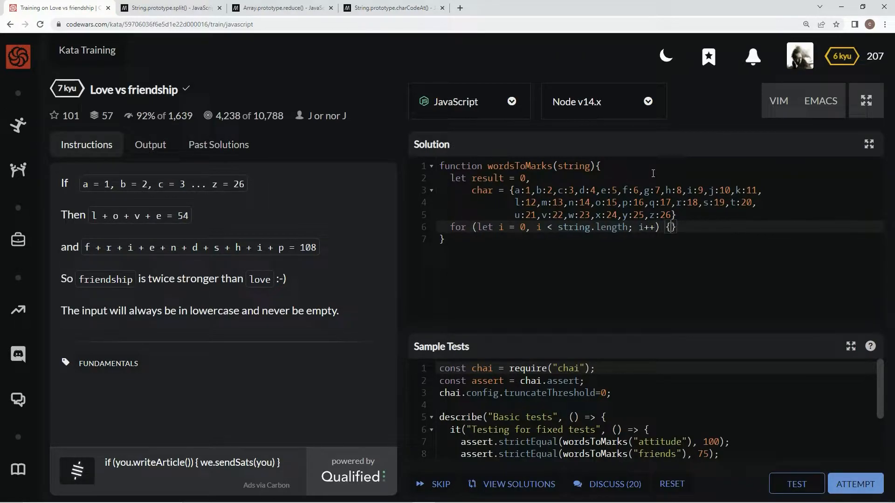
# Step: Add char[string[i]] to result inside the loop and return result
pyautogui.press('Enter')
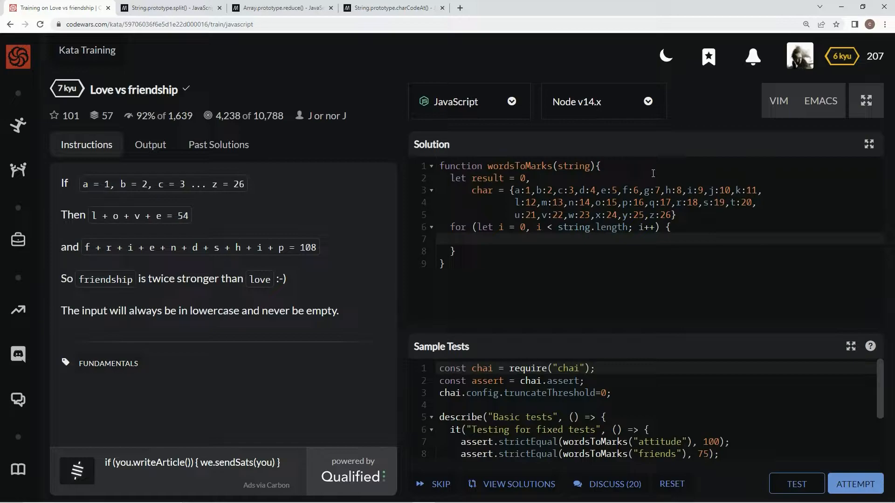
pyautogui.write('result')
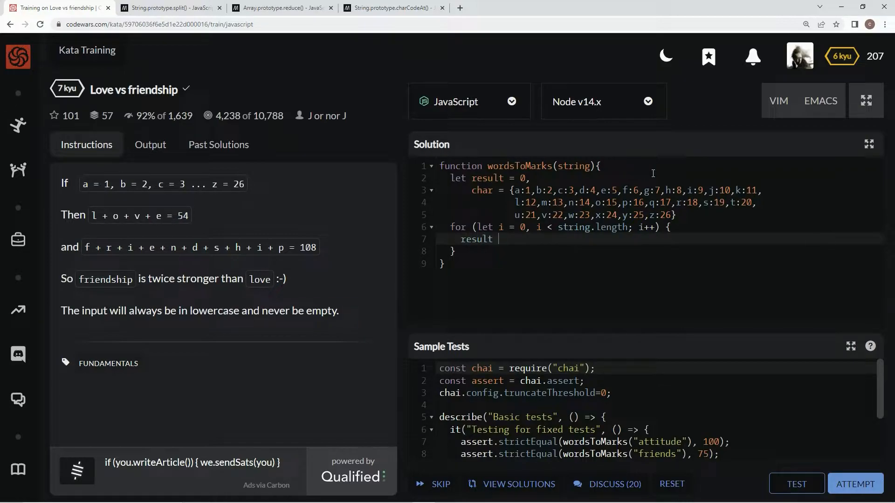
pyautogui.write('+=')
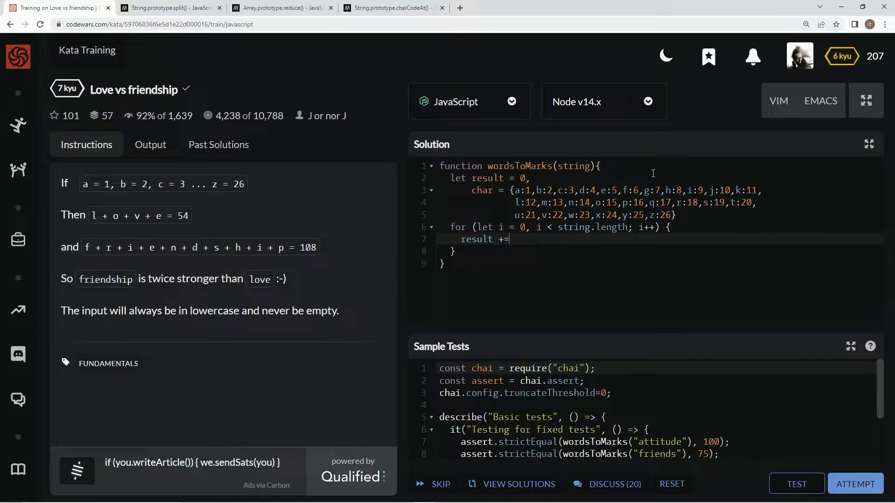
pyautogui.write('char[string[')
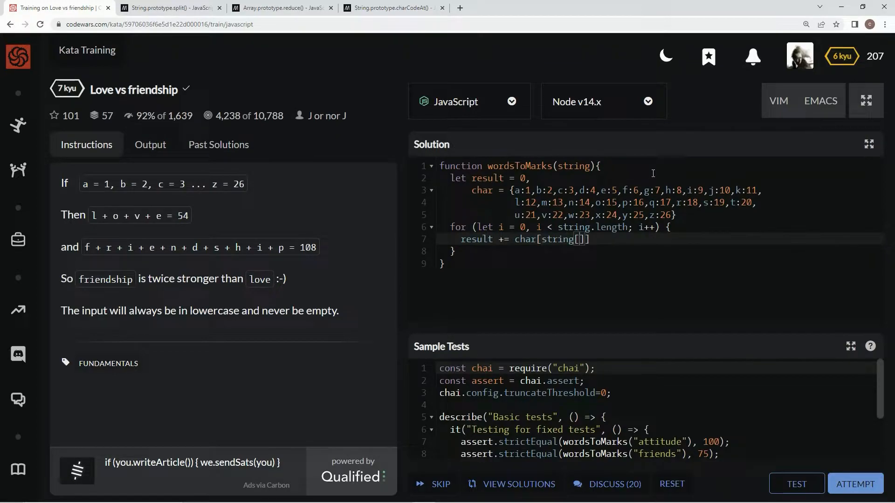
pyautogui.write('i')
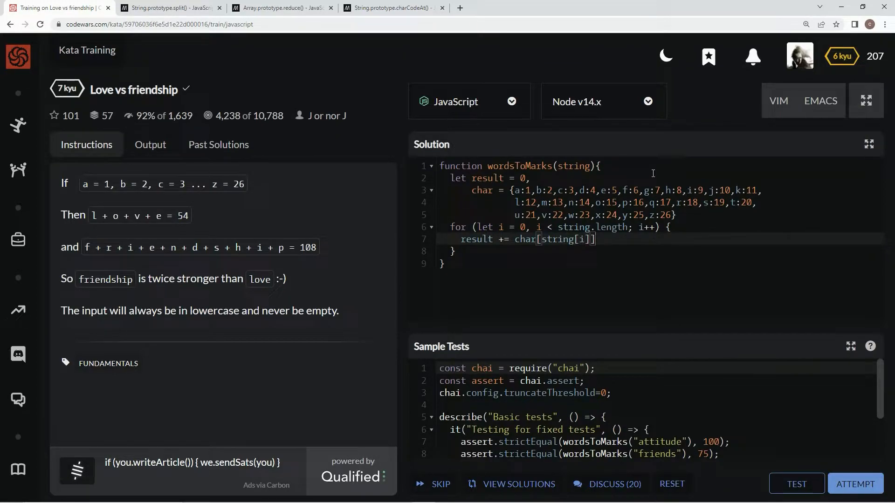
pyautogui.write('return r')
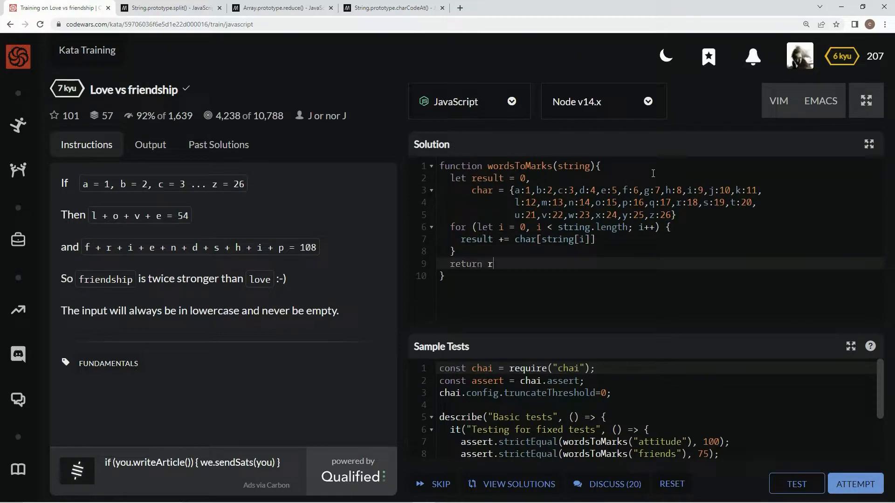
pyautogui.write('esult')
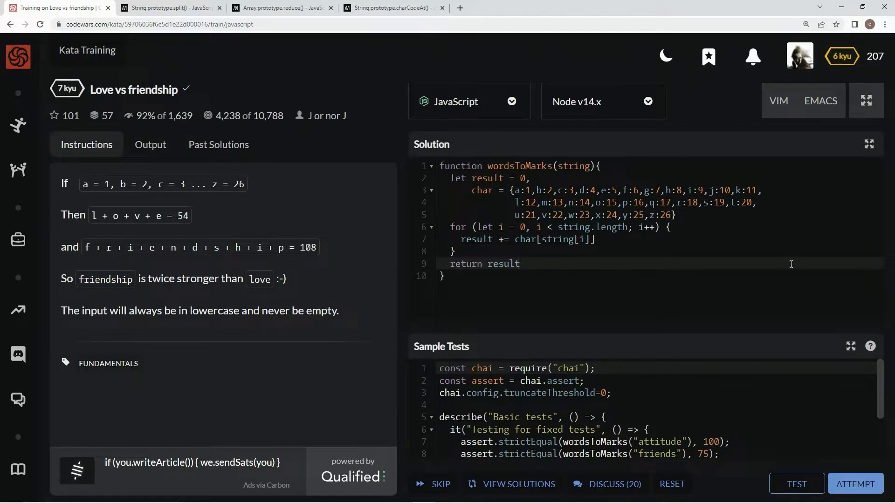
# Step: Run the sample tests, fix the comma to a semicolon, retest, then attempt
pyautogui.click(796, 483)
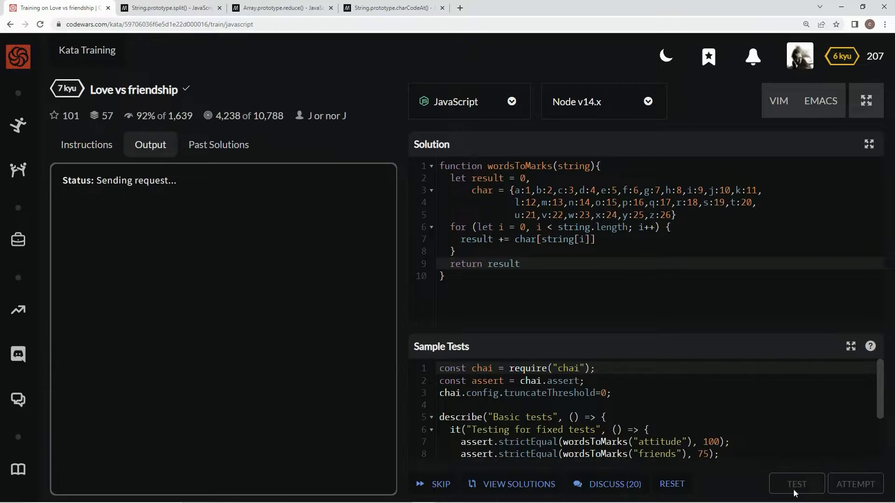
pyautogui.click(797, 484)
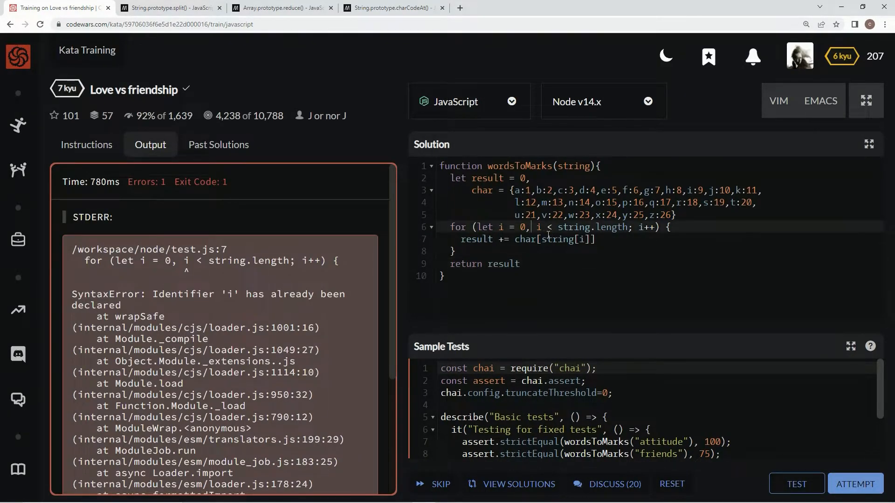
pyautogui.write(';')
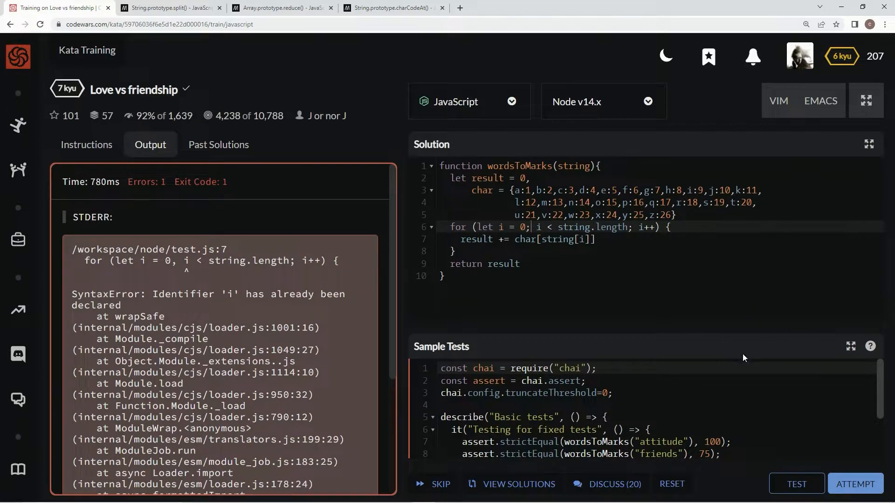
pyautogui.click(796, 483)
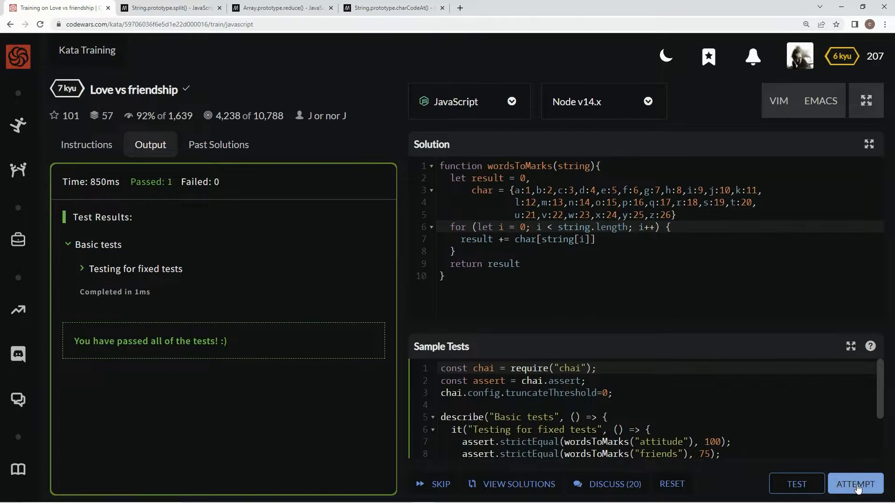
pyautogui.click(855, 484)
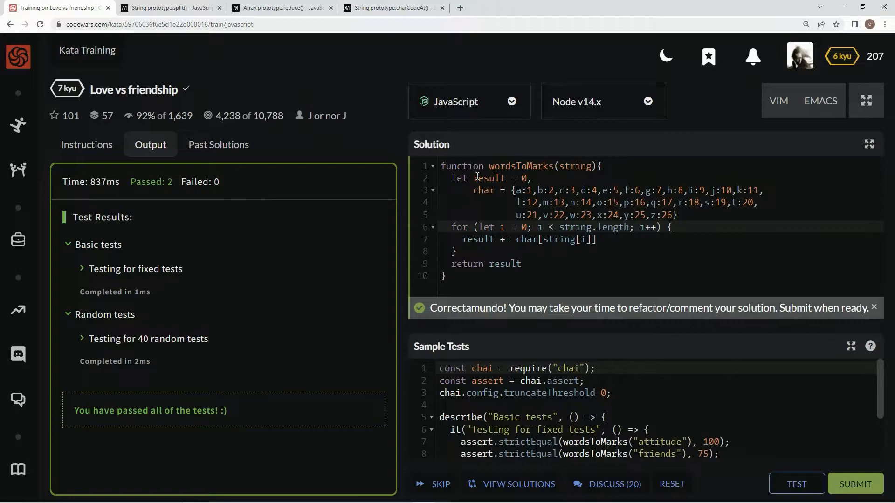
# Step: Replace 'function' with const wordsToMarks = string => and delete the old loop body
pyautogui.doubleClick(462, 165)
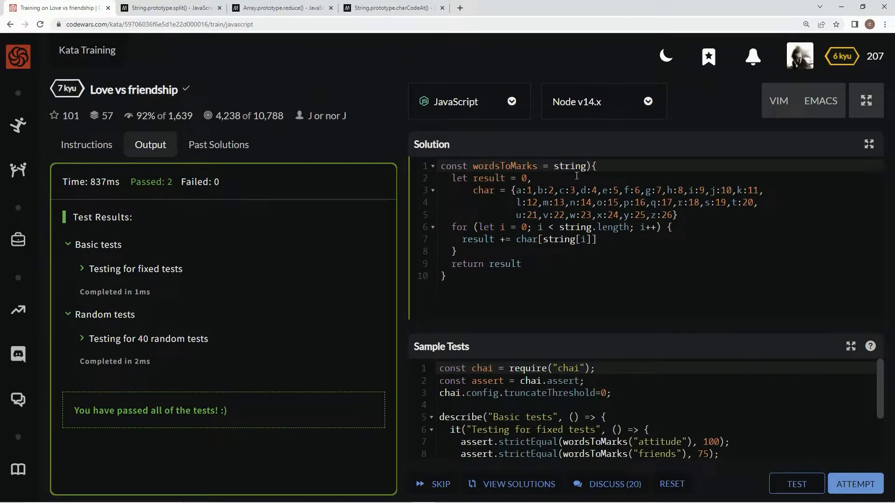
pyautogui.press('Ctrl+a')
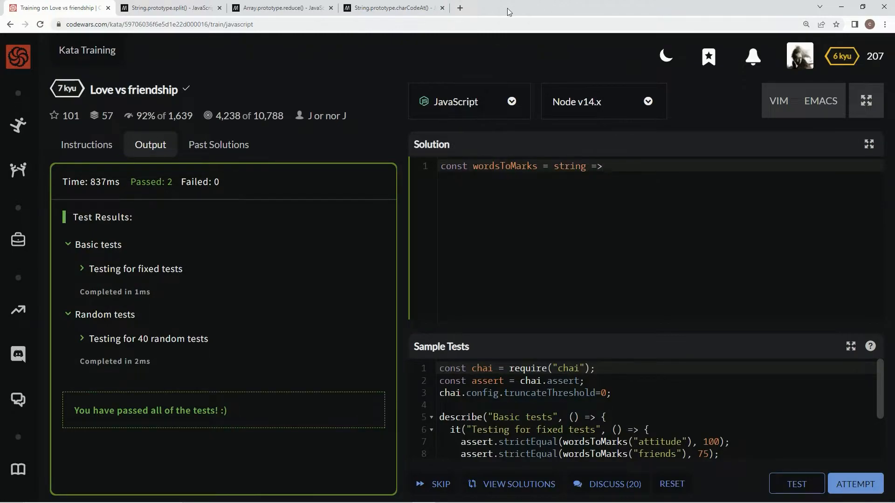
# Step: Search Google for 'utf-16 code chart', browse results, and return to the kata
pyautogui.click(459, 8)
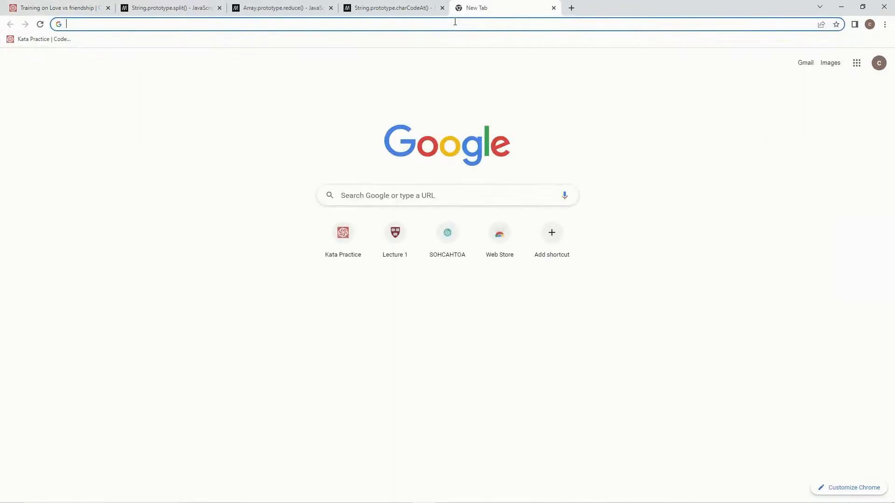
pyautogui.write('utf')
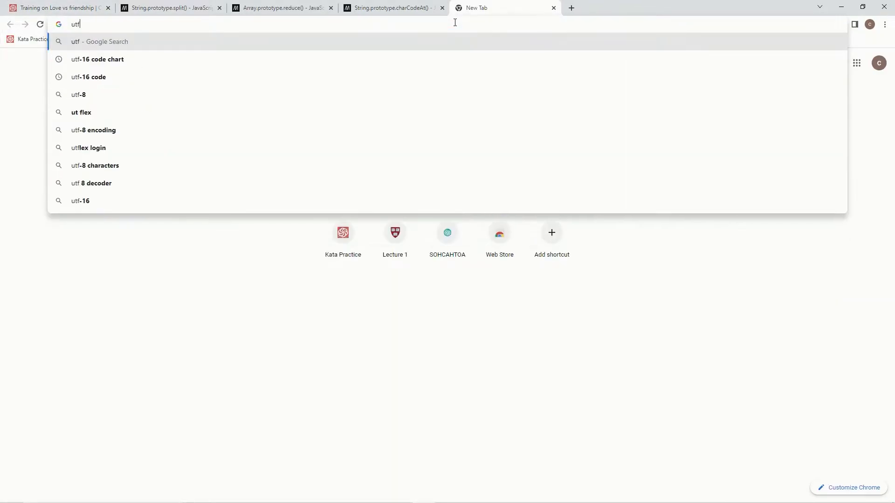
pyautogui.click(98, 59)
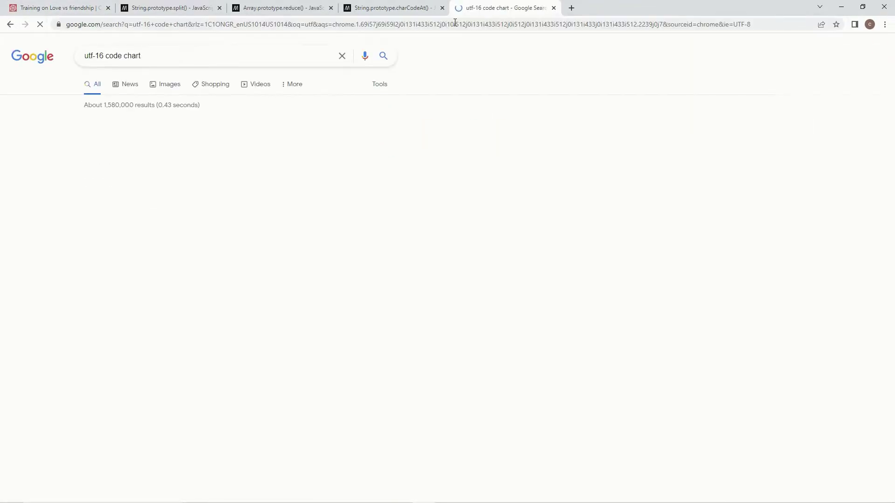
pyautogui.scroll(-3)
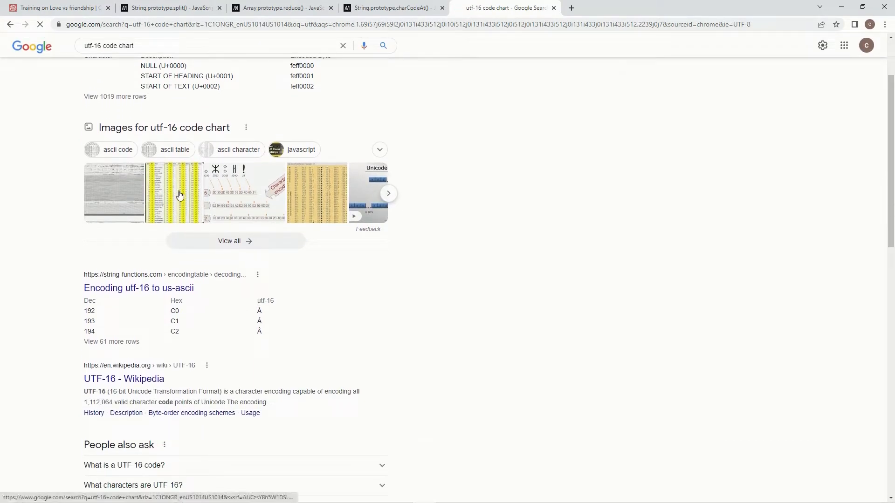
pyautogui.click(174, 194)
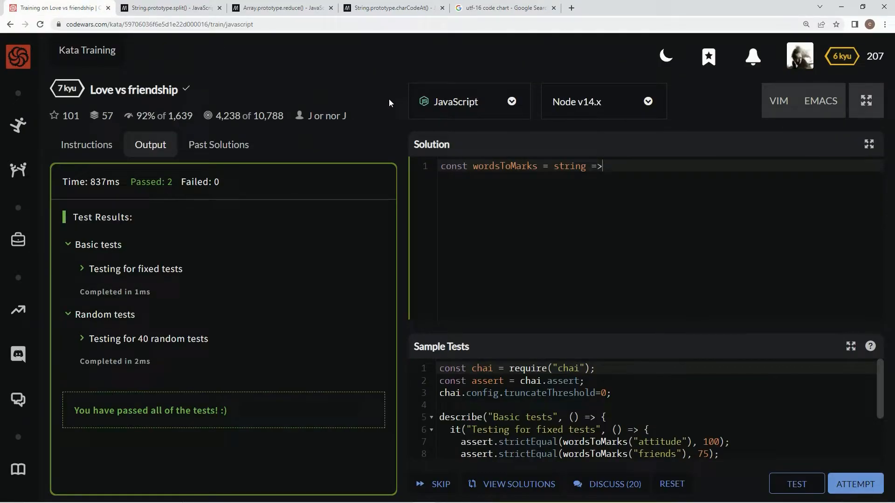
# Step: Write string.split('') as the arrow function body, moved onto its own line
pyautogui.click(86, 145)
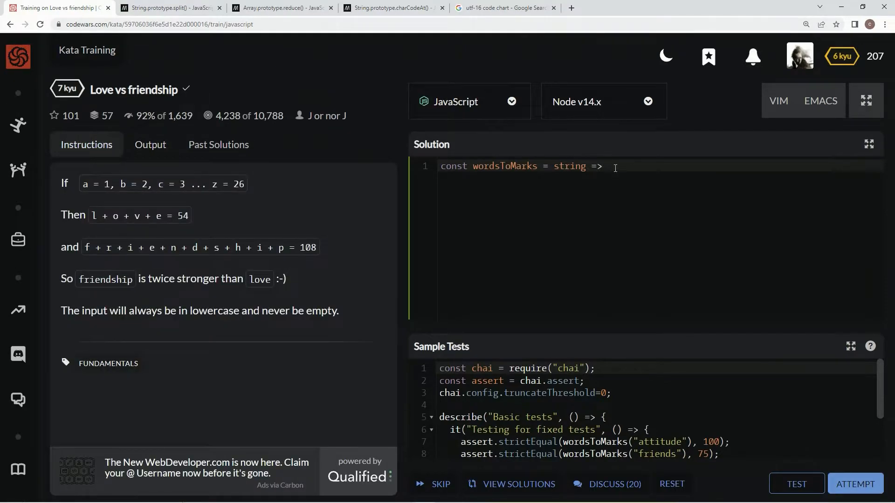
pyautogui.write('string')
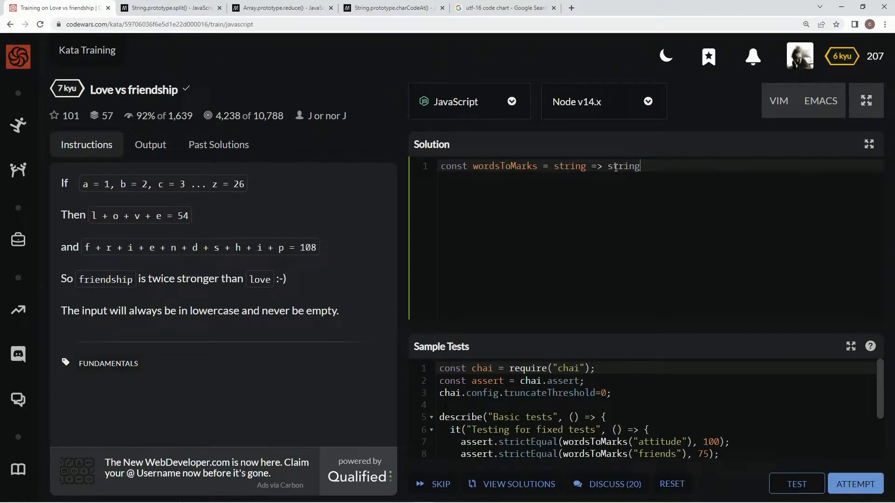
pyautogui.write('.st')
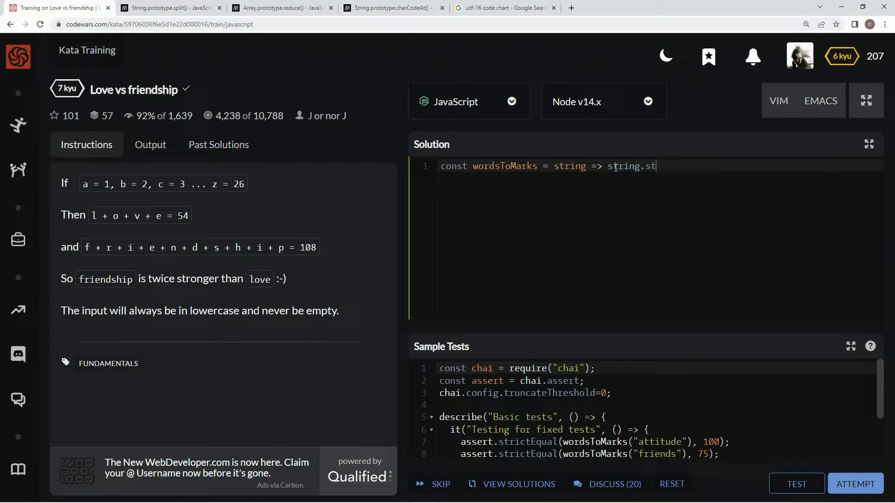
pyautogui.write('plit(')
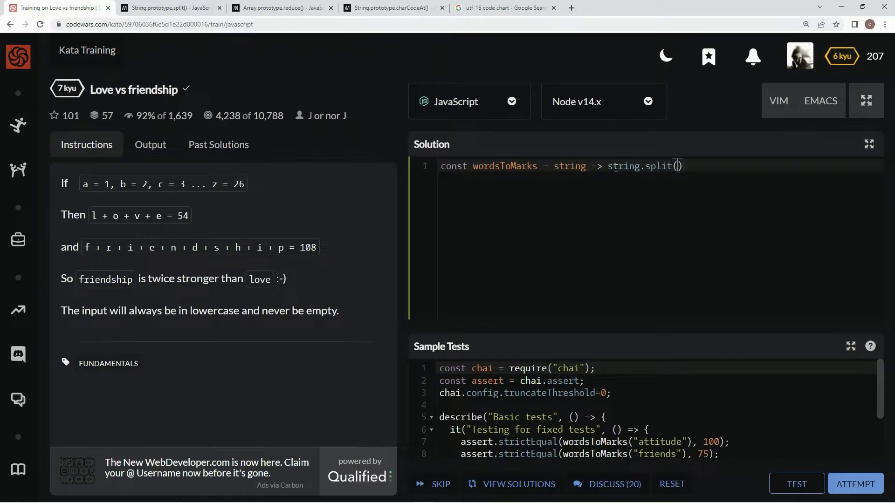
pyautogui.write("''")
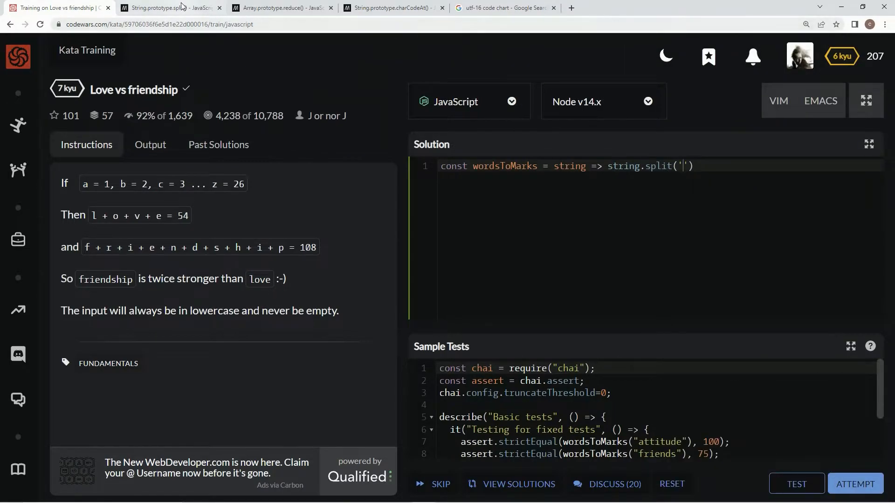
pyautogui.click(168, 7)
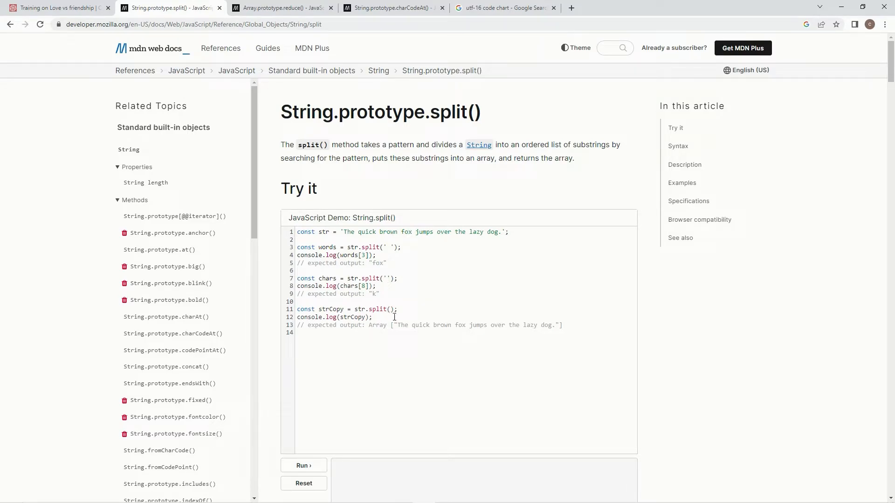
pyautogui.click(56, 9)
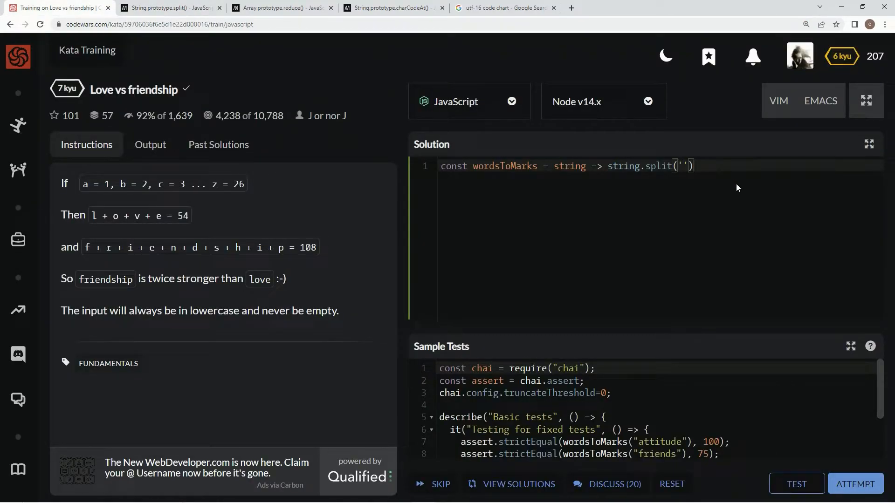
pyautogui.press('Enter')
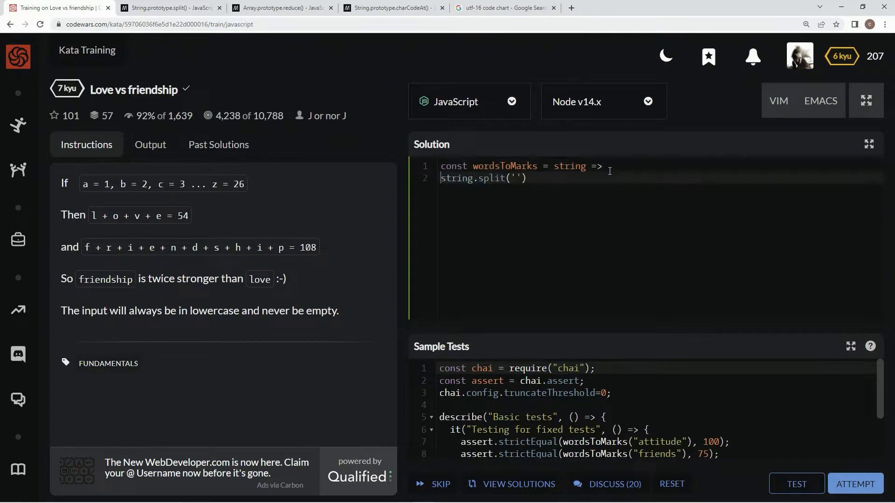
pyautogui.click(284, 7)
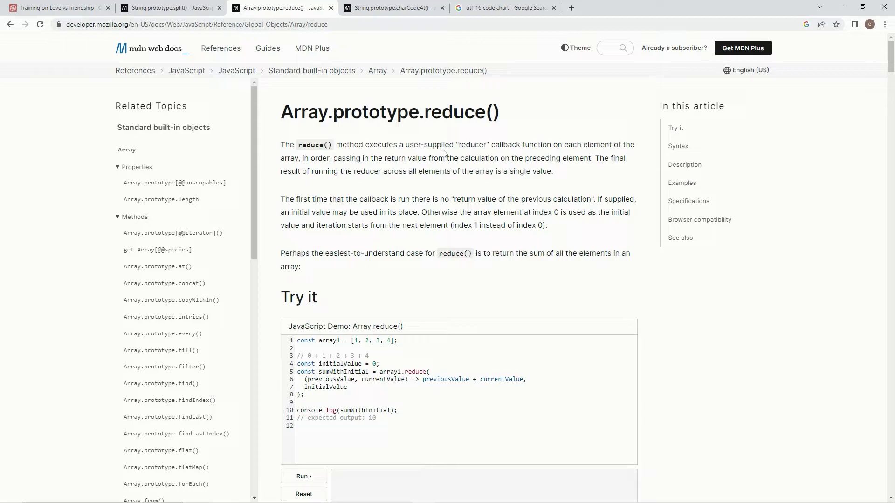
pyautogui.moveTo(624, 141)
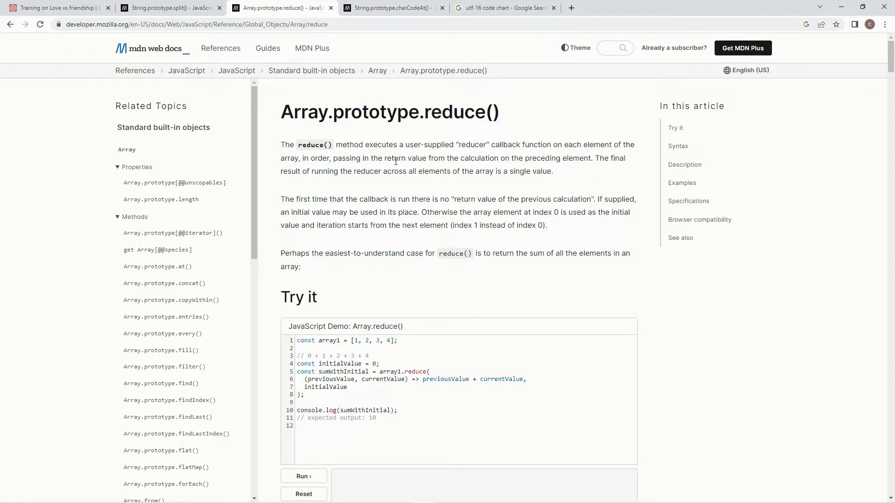
pyautogui.moveTo(526, 161)
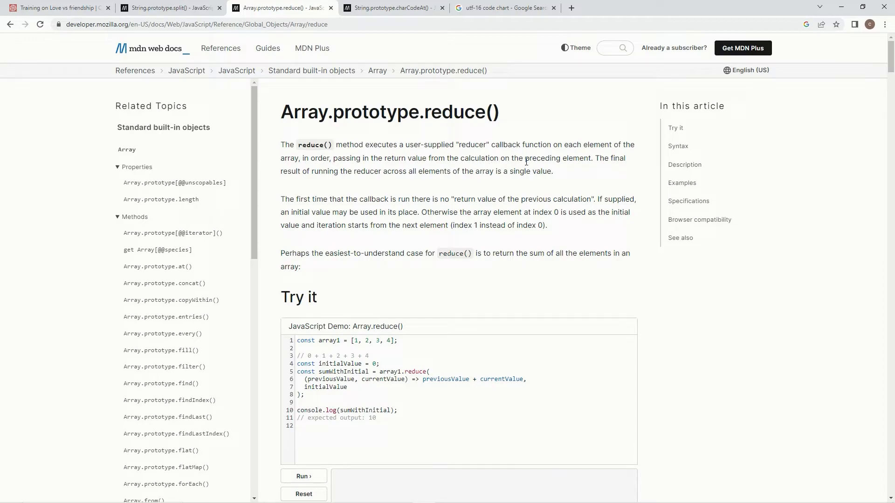
pyautogui.moveTo(474, 191)
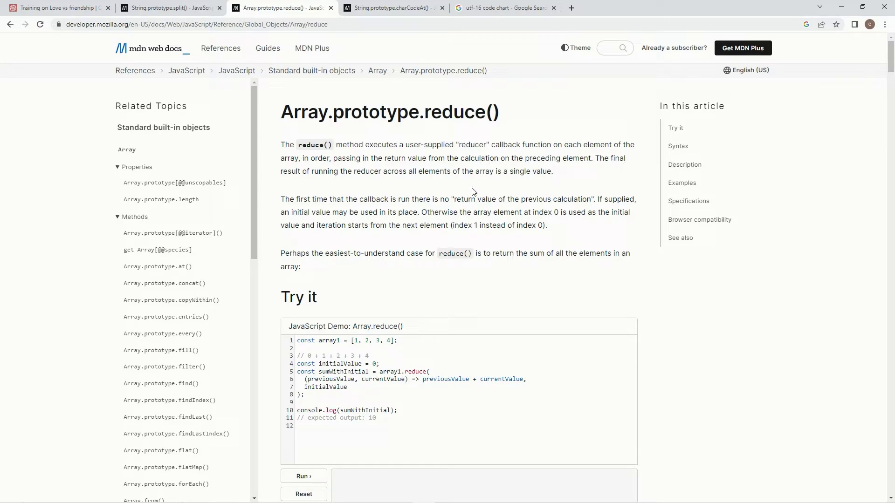
pyautogui.moveTo(408, 184)
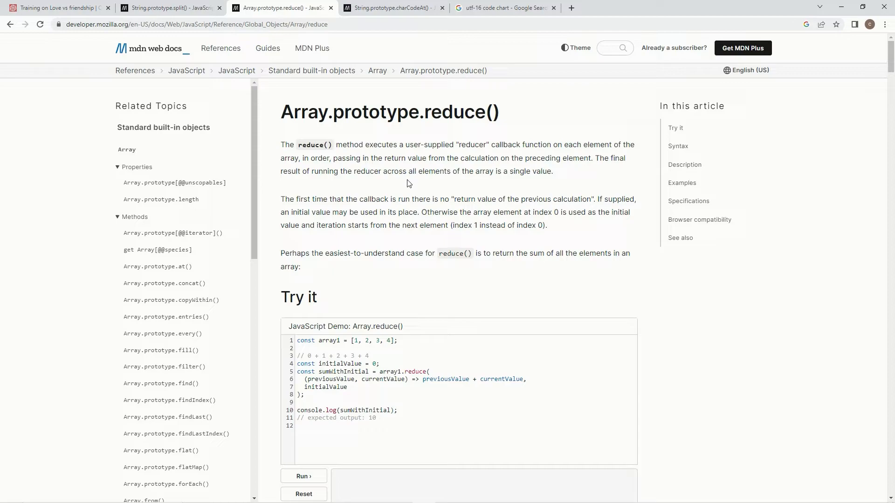
pyautogui.moveTo(505, 174)
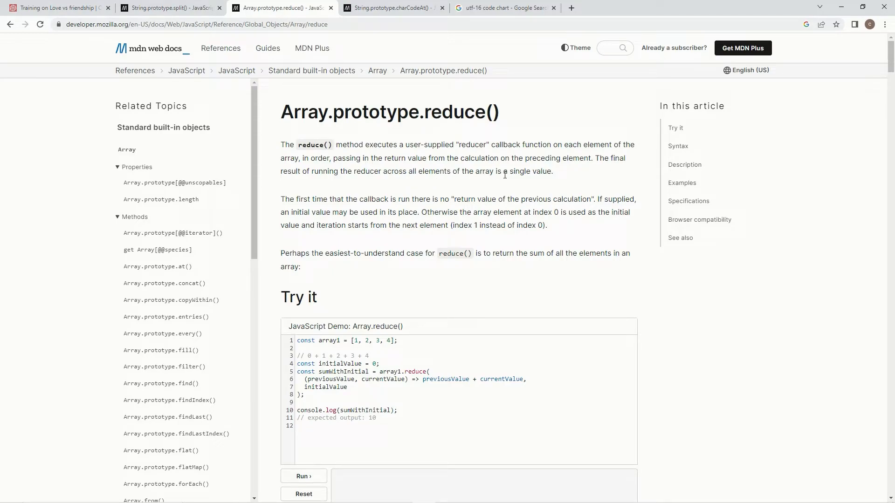
pyautogui.moveTo(371, 188)
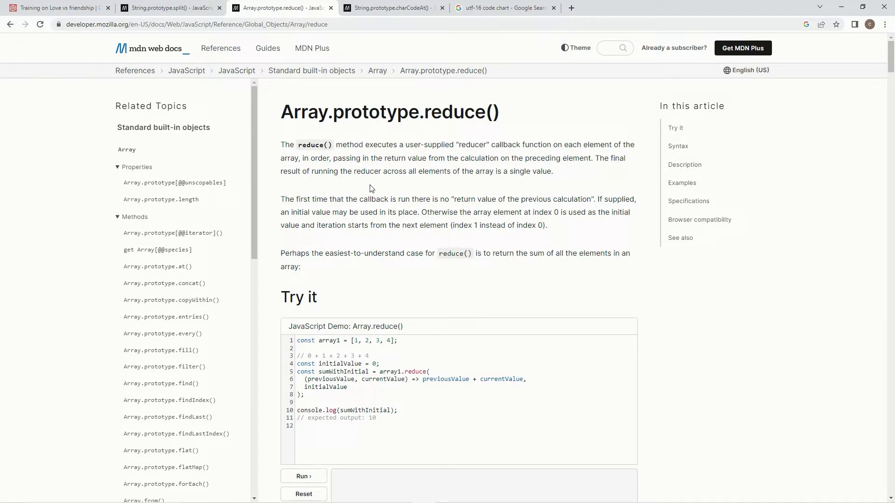
pyautogui.moveTo(375, 199)
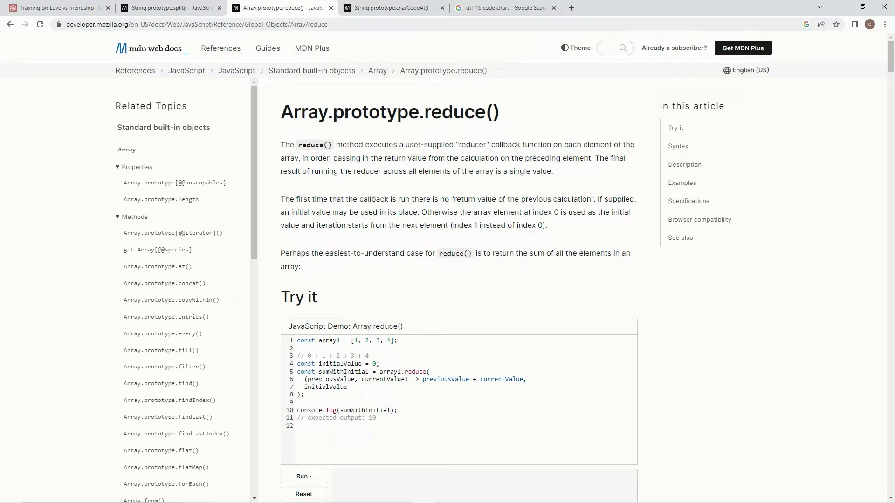
pyautogui.moveTo(375, 195)
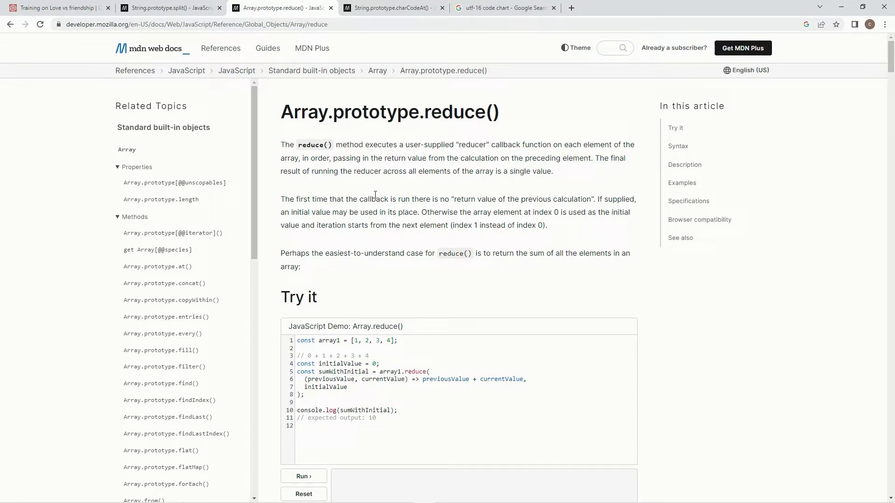
pyautogui.moveTo(492, 202)
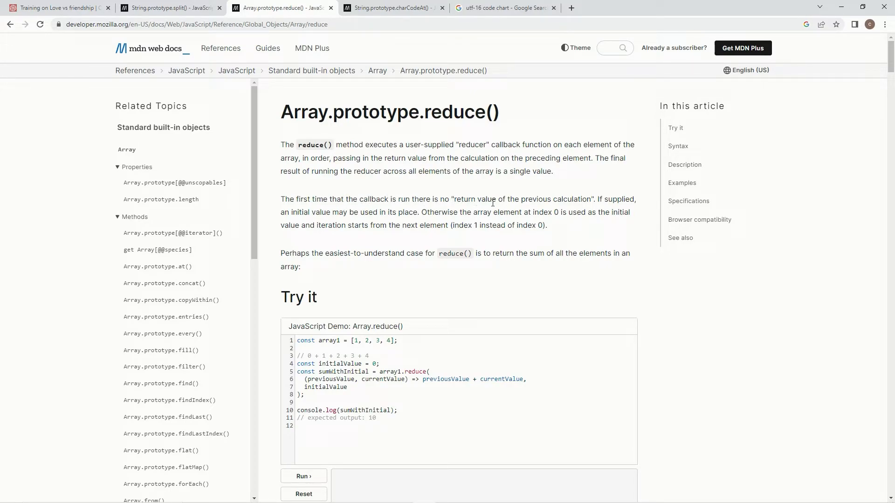
pyautogui.moveTo(598, 199)
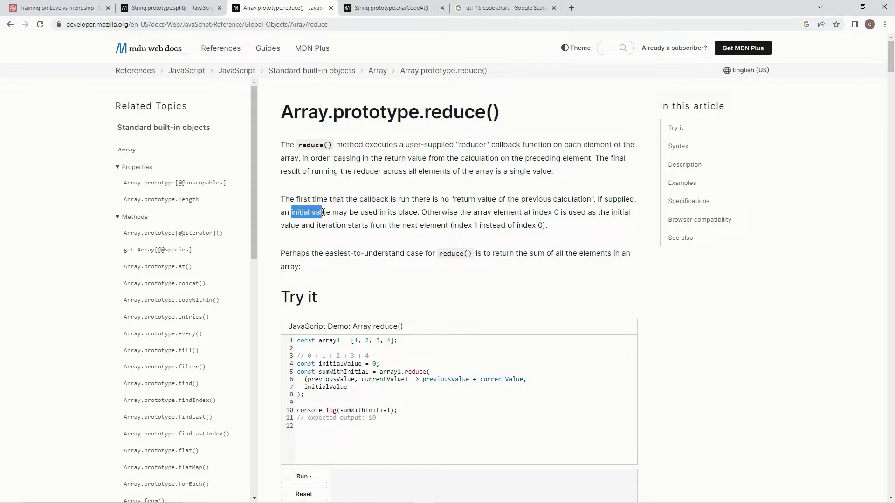
# Step: Read MDN's reduce() reducer and initial value explanation, then return to Codewars
pyautogui.click(312, 212)
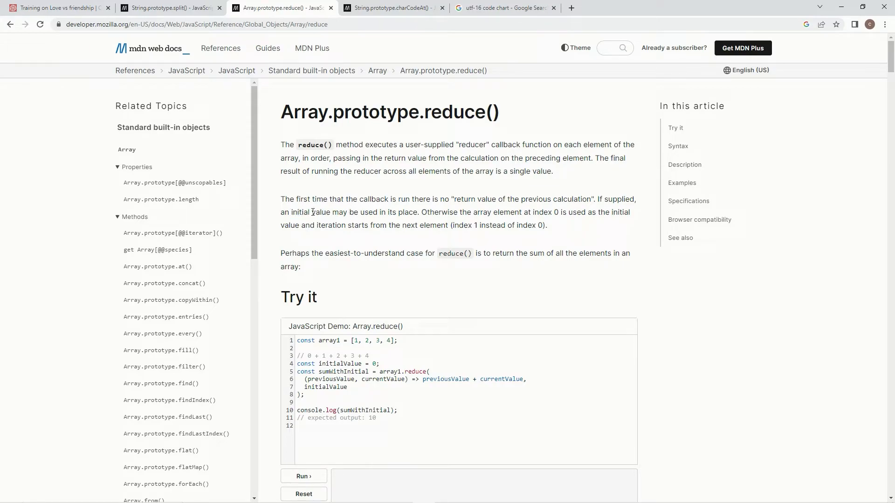
pyautogui.moveTo(441, 235)
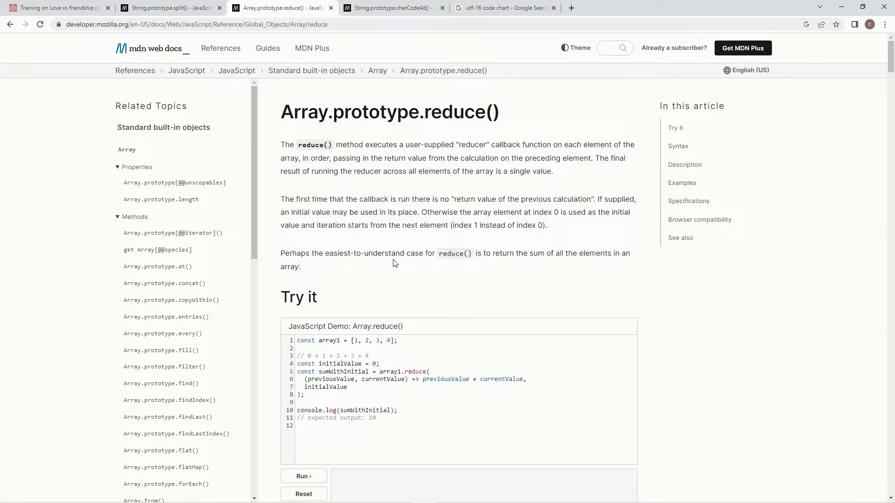
pyautogui.moveTo(535, 266)
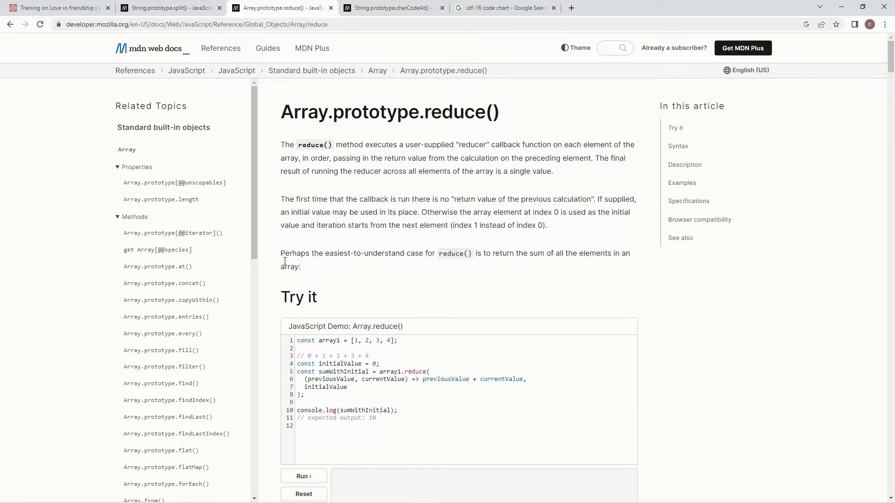
pyautogui.click(56, 7)
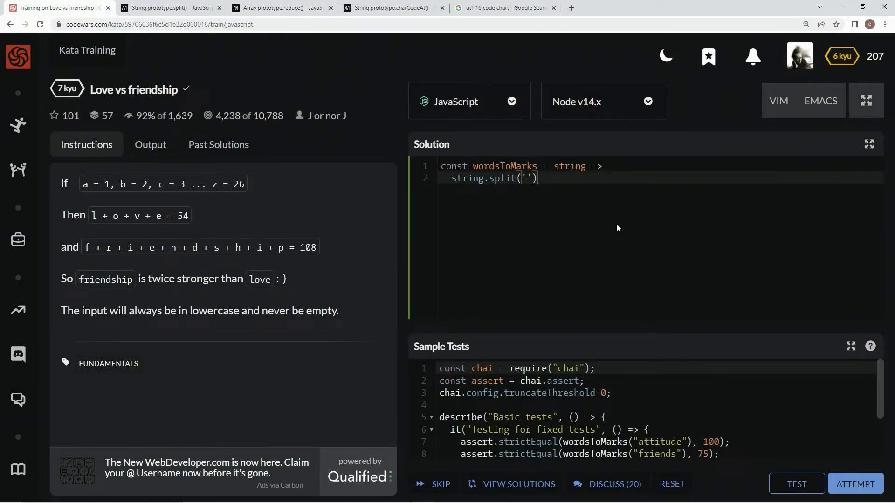
# Step: Chain .reduce onto split(''), checking MDN's reduce syntax
pyautogui.write('.')
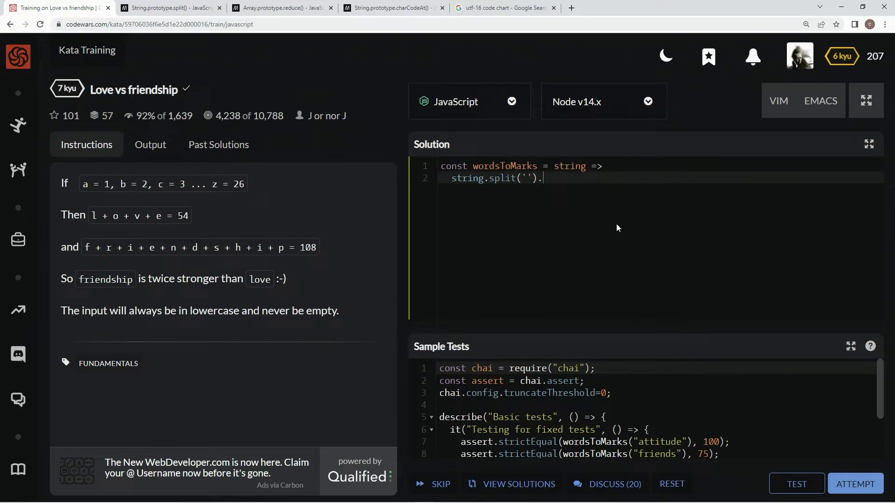
pyautogui.write('reduce((')
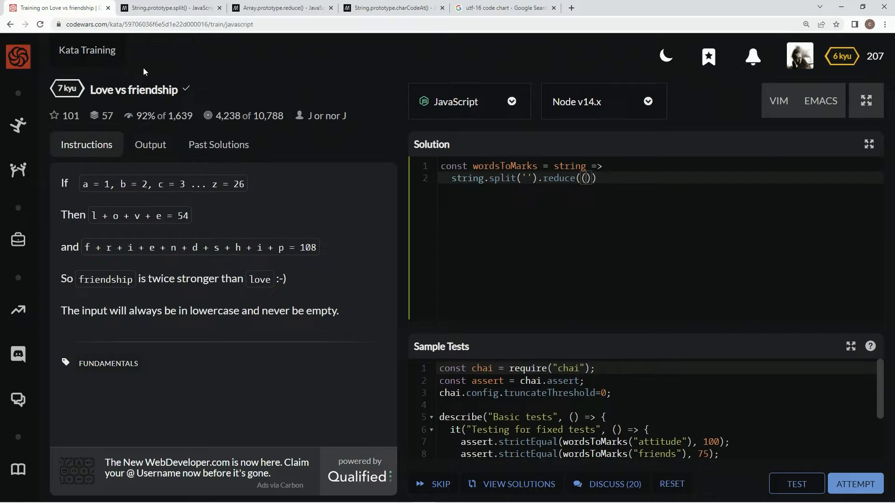
pyautogui.click(285, 8)
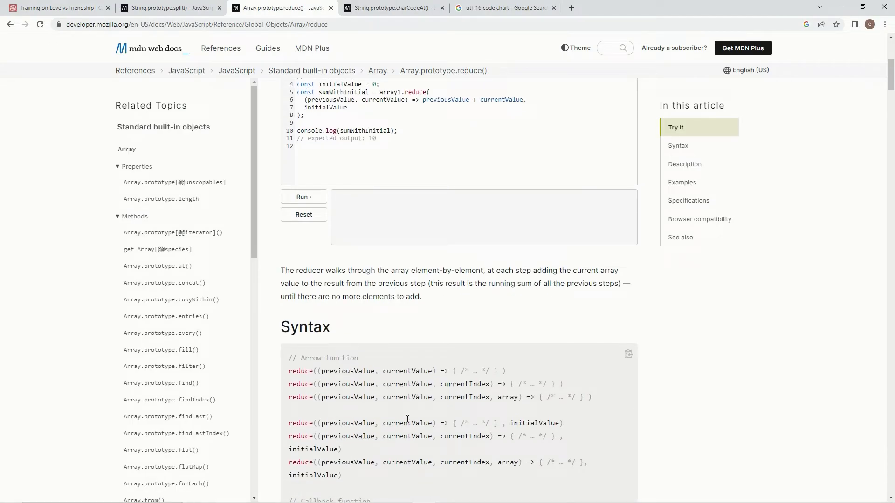
pyautogui.moveTo(493, 417)
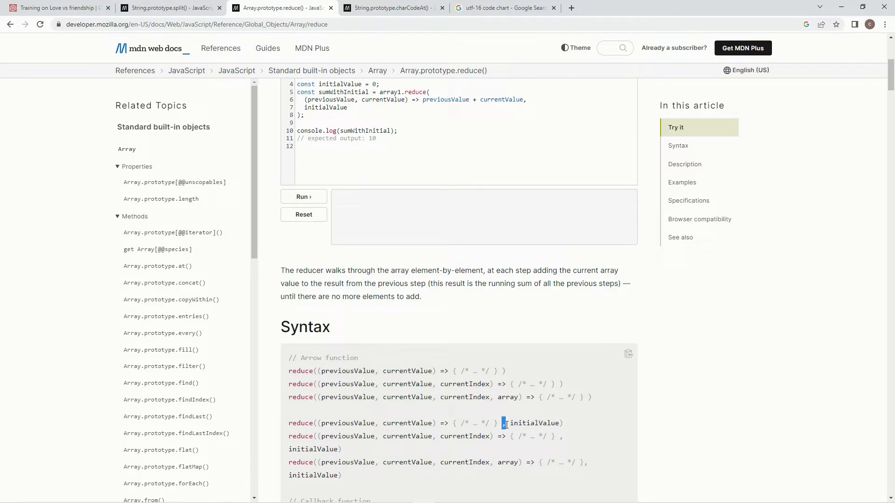
pyautogui.click(56, 6)
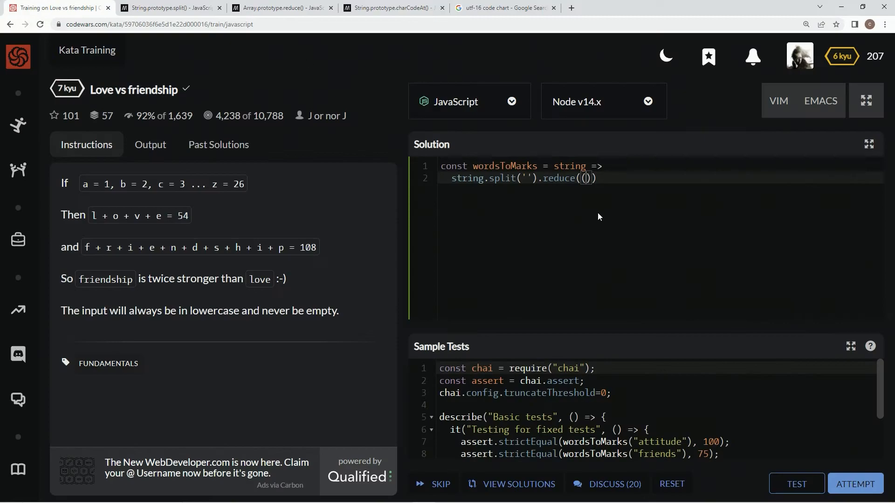
pyautogui.moveTo(594, 193)
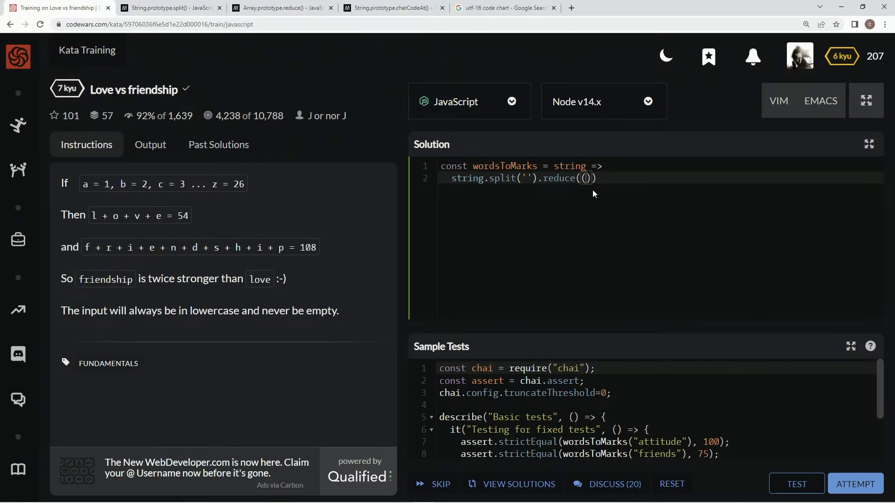
# Step: Write the reducer (prev,curr) => prev + curr with initial value 0
pyautogui.write('(prev,')
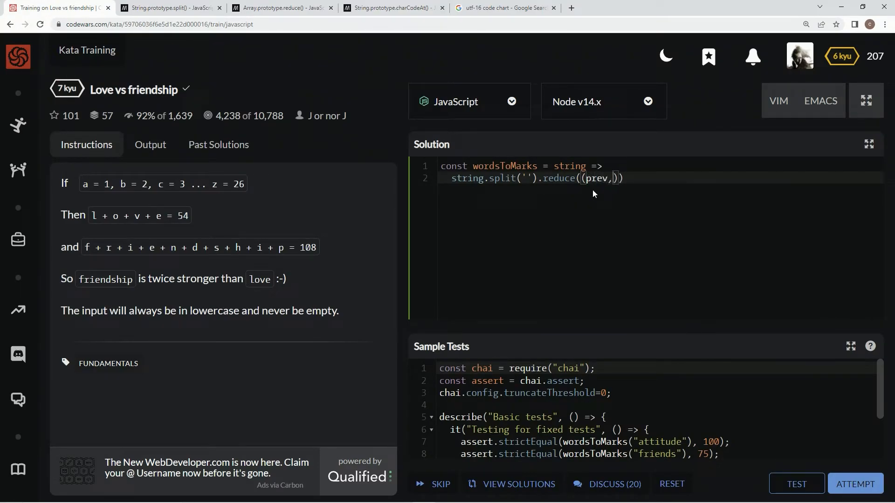
pyautogui.write('curr) =>')
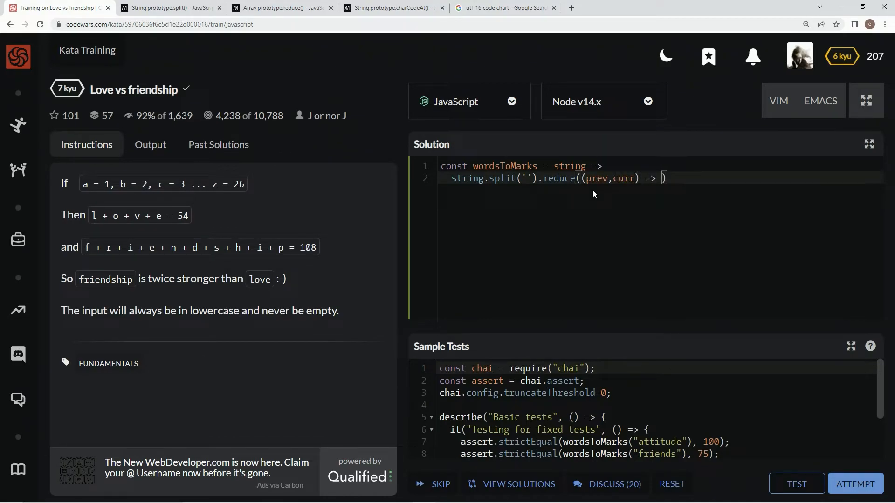
pyautogui.write(',')
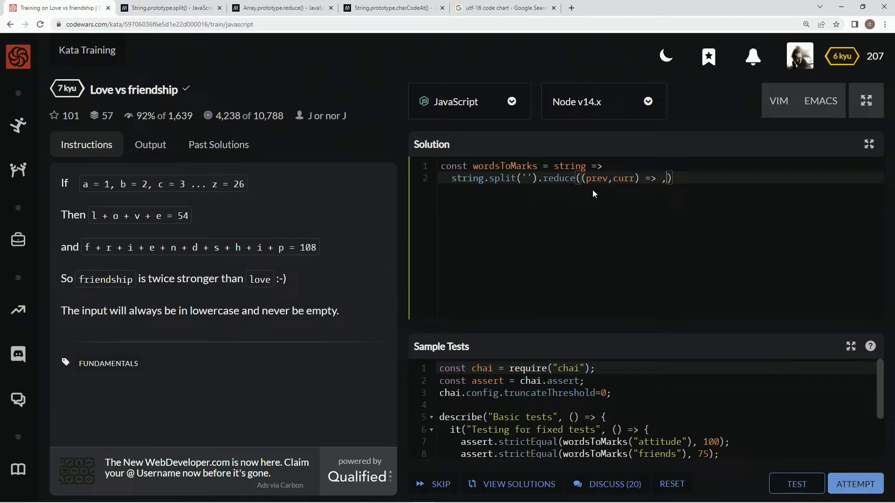
pyautogui.write('0')
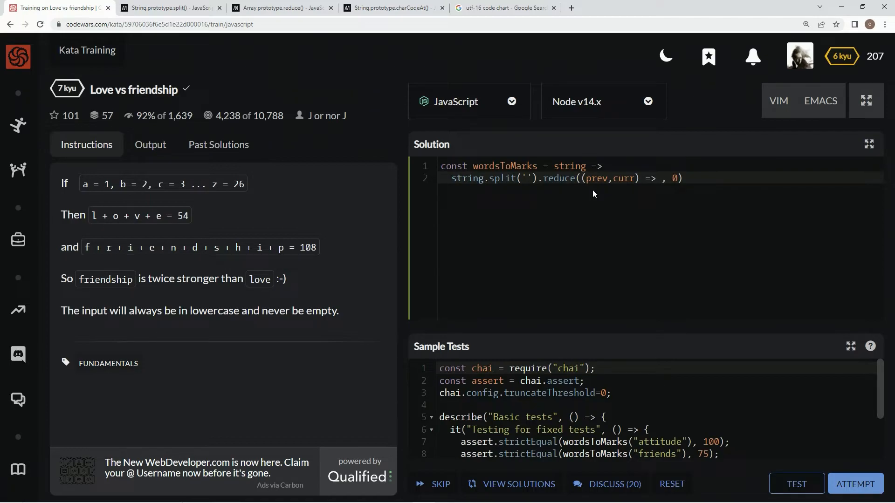
pyautogui.write('prev')
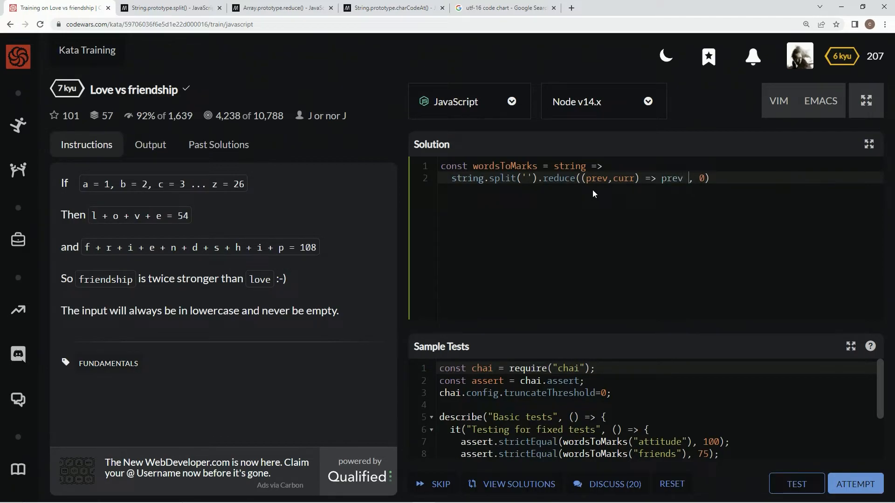
pyautogui.write('+')
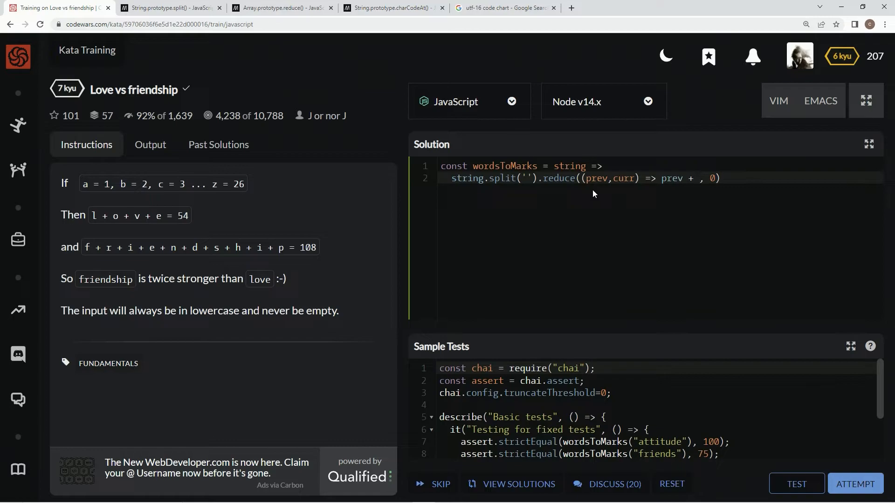
pyautogui.write('curr.')
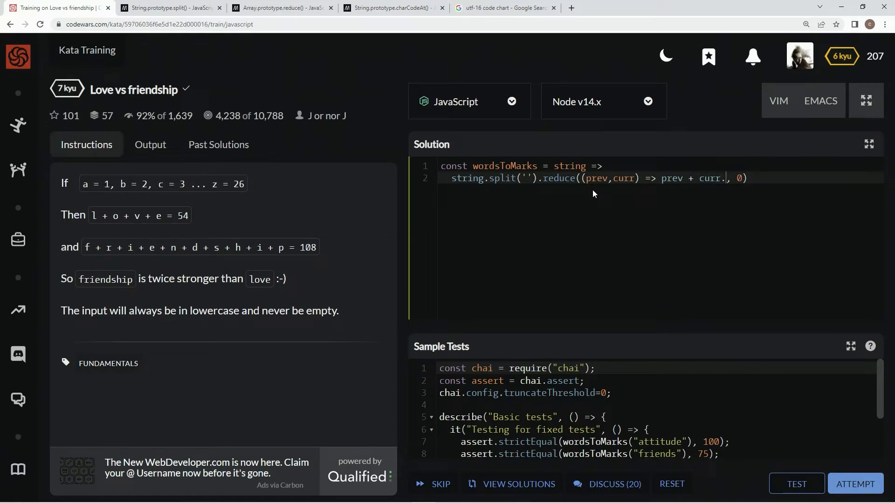
pyautogui.click(387, 8)
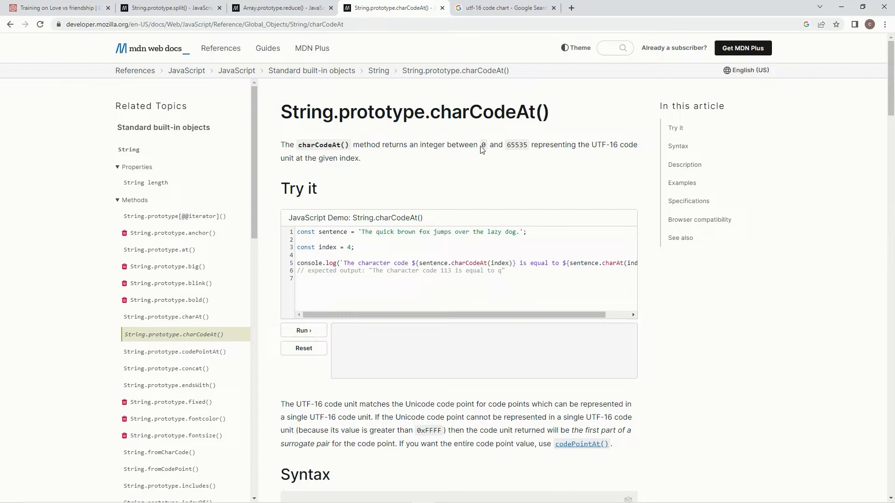
# Step: Make the reducer add curr.charCodeAt() to prev
pyautogui.doubleClick(517, 145)
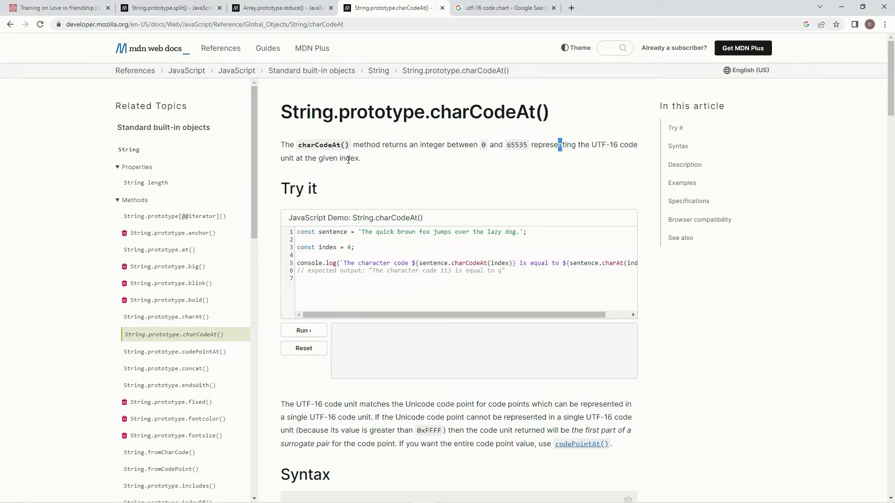
pyautogui.click(56, 7)
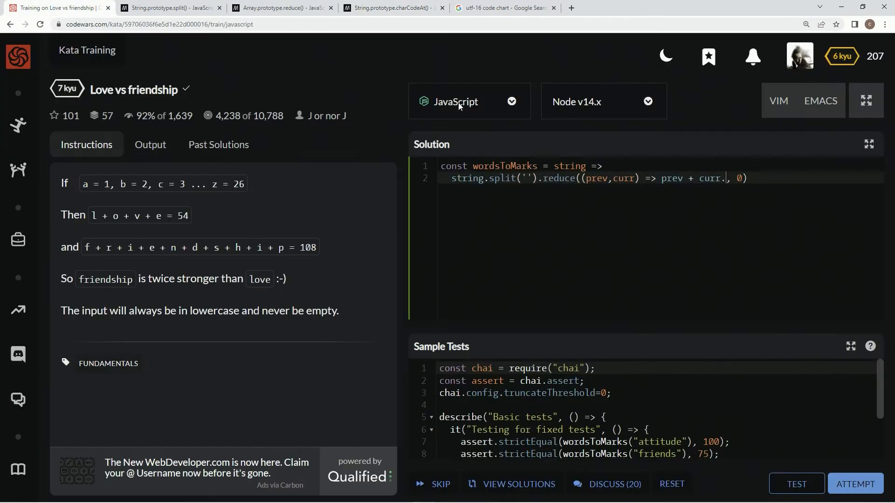
pyautogui.moveTo(741, 207)
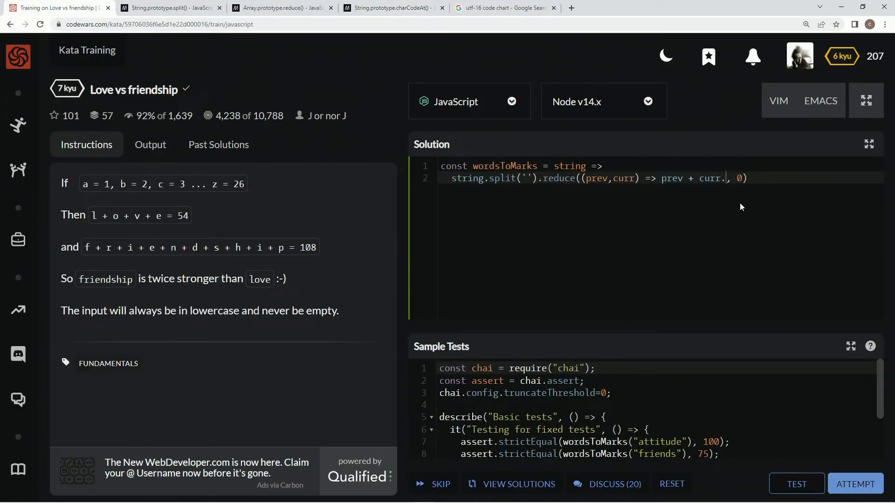
pyautogui.write('char')
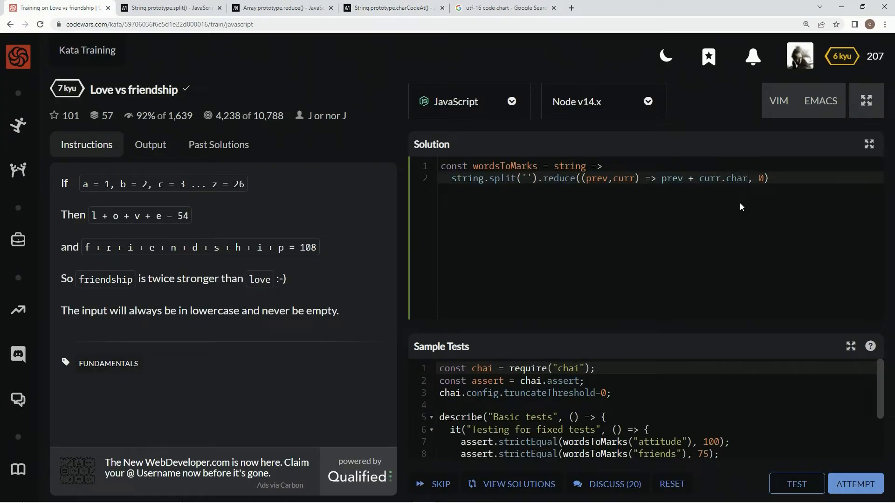
pyautogui.write('CodeA')
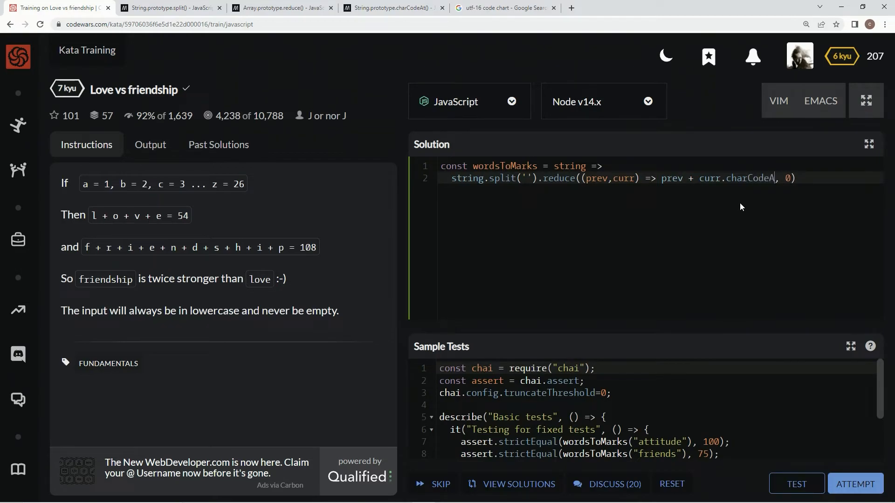
pyautogui.write('t()')
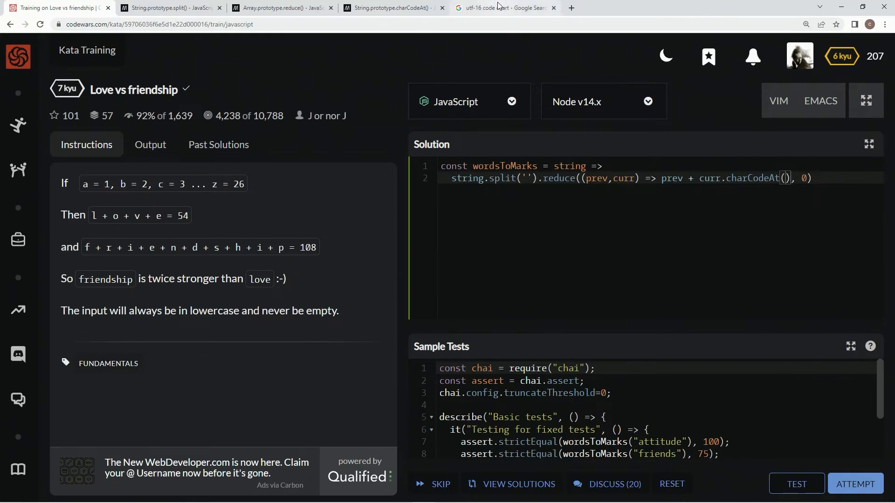
pyautogui.click(504, 7)
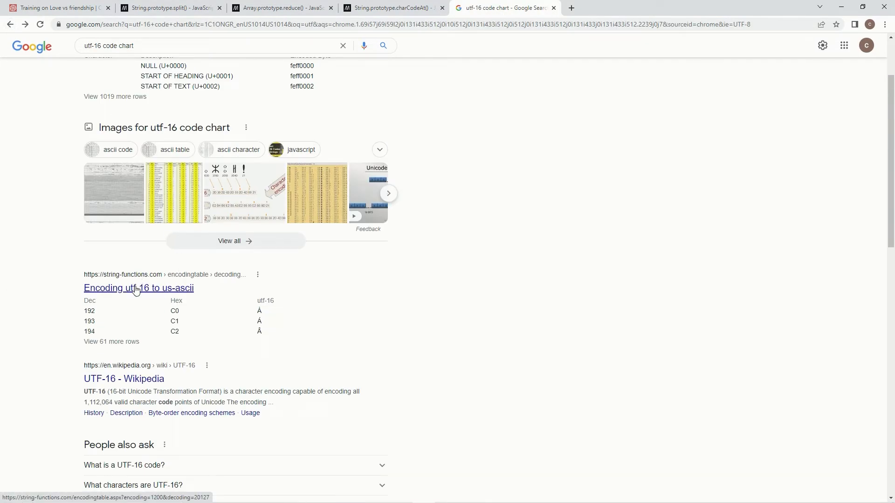
# Step: Check the string-functions.com UTF-16 table showing lowercase a is 97, then return to Codewars
pyautogui.click(139, 288)
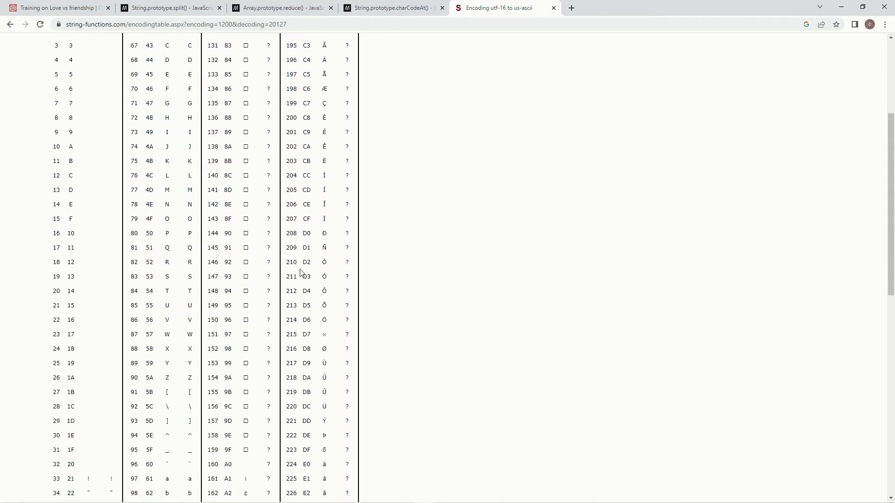
pyautogui.scroll(-3)
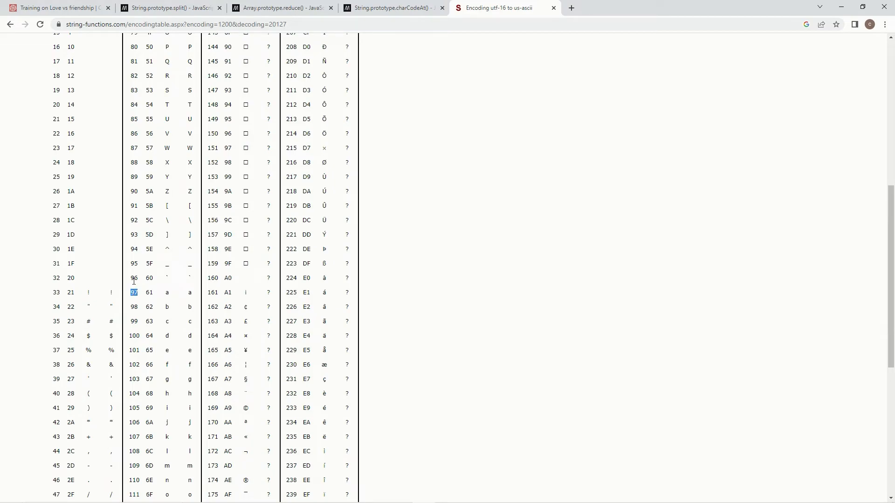
pyautogui.scroll(3)
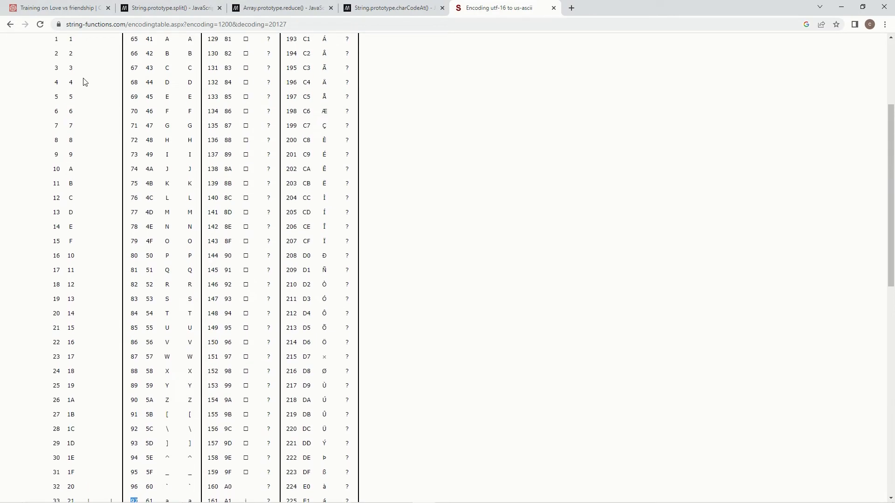
pyautogui.scroll(-3)
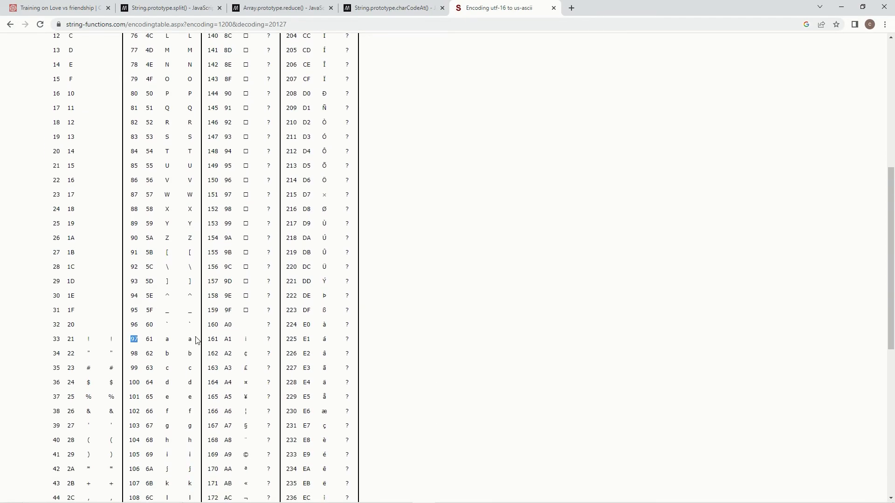
pyautogui.scroll(3)
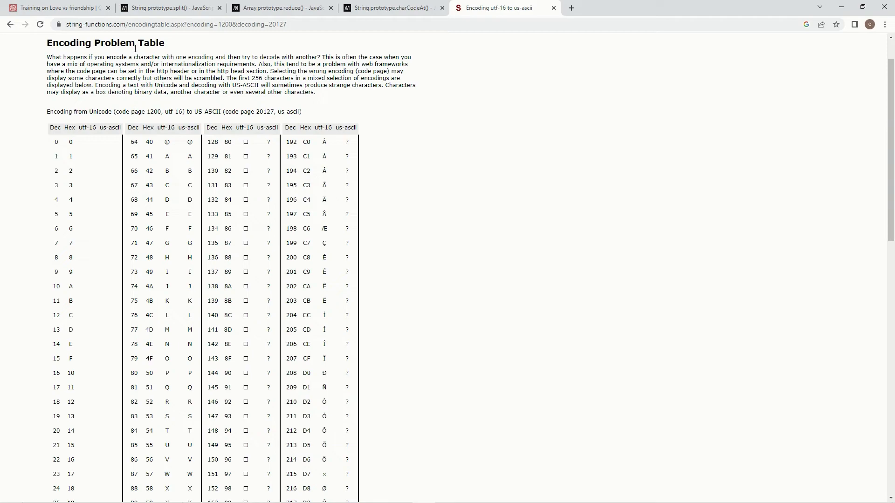
pyautogui.click(56, 8)
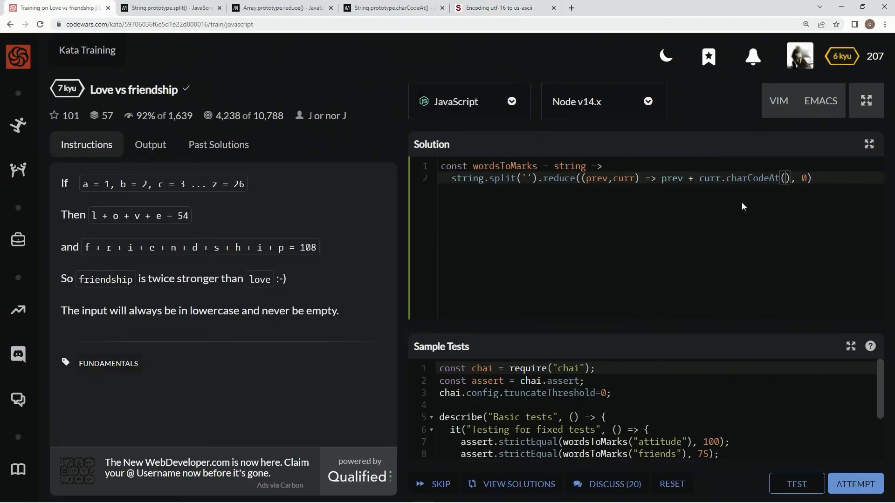
pyautogui.moveTo(815, 208)
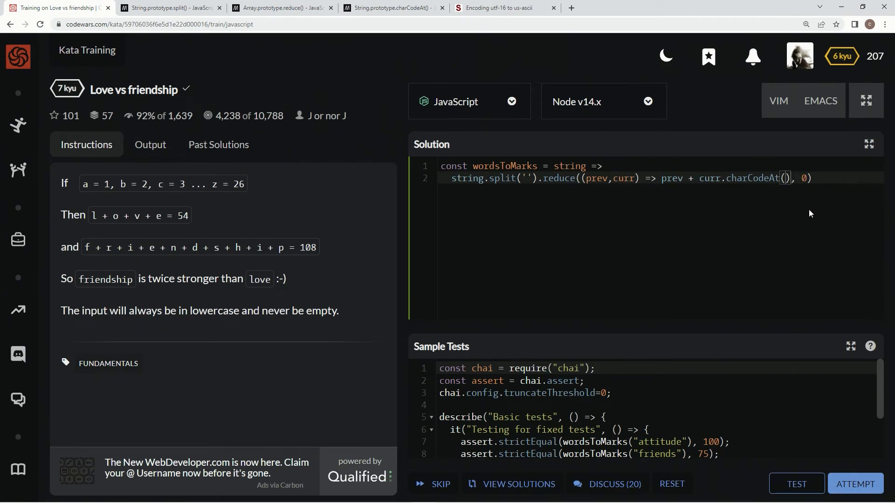
# Step: Subtract 96 from each charCodeAt() value in the reducer and run the tests
pyautogui.write('-')
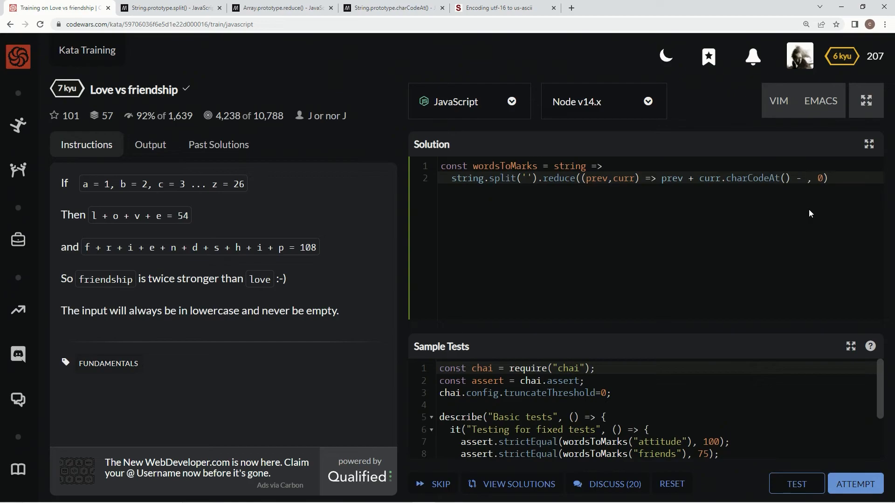
pyautogui.write('96')
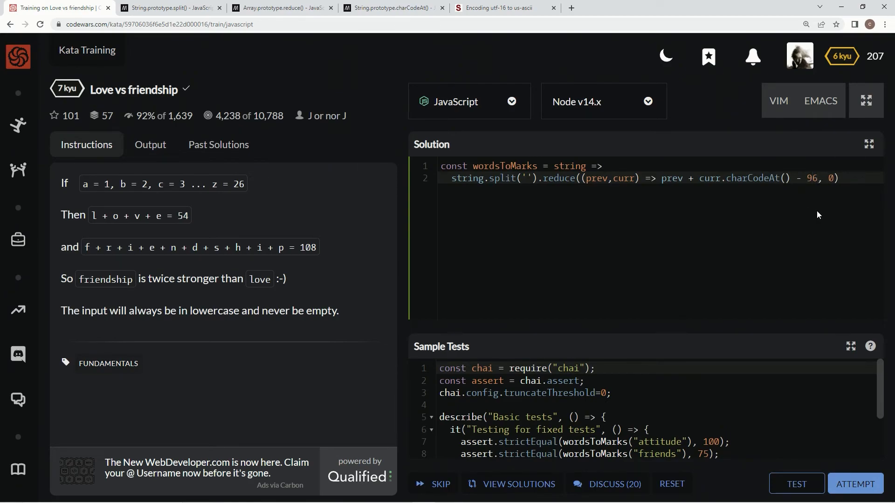
pyautogui.click(797, 484)
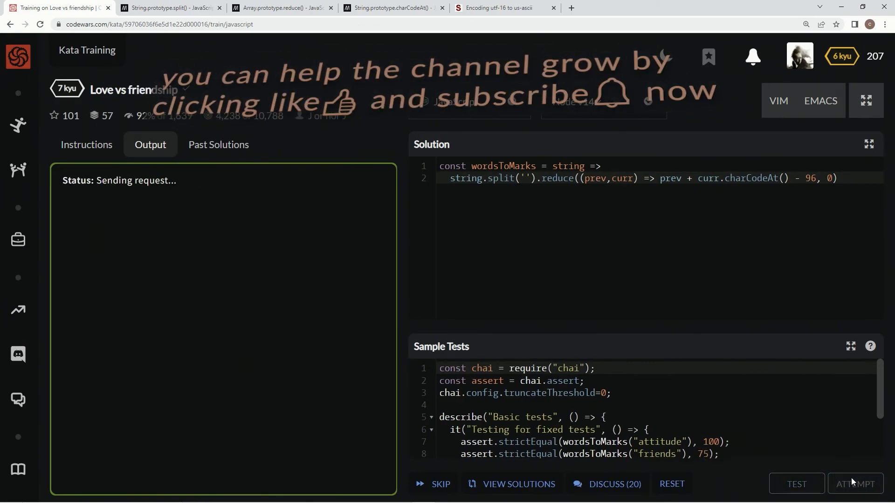
# Step: Submit the passing one-line reduce solution and filter the solutions page to My Solutions
pyautogui.click(796, 484)
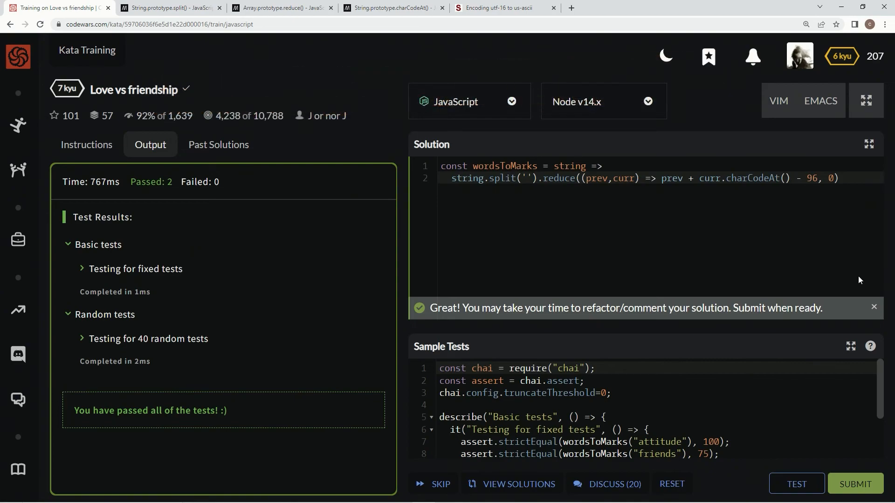
pyautogui.moveTo(856, 484)
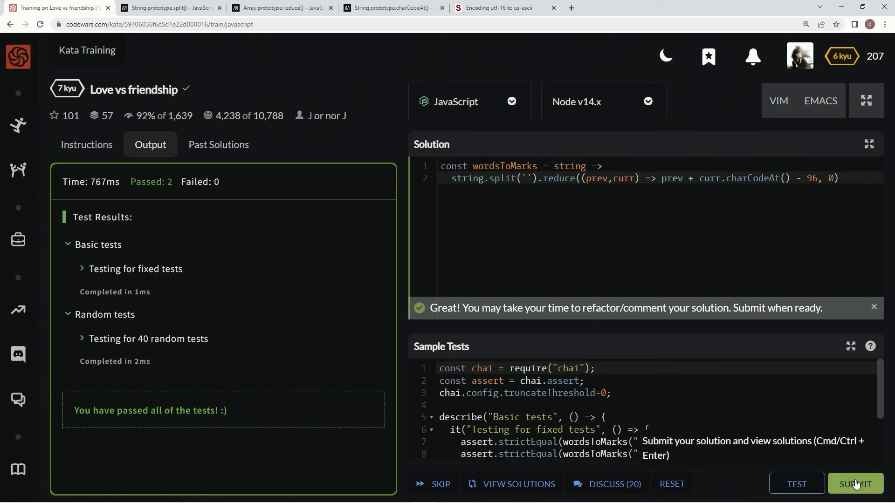
pyautogui.click(855, 484)
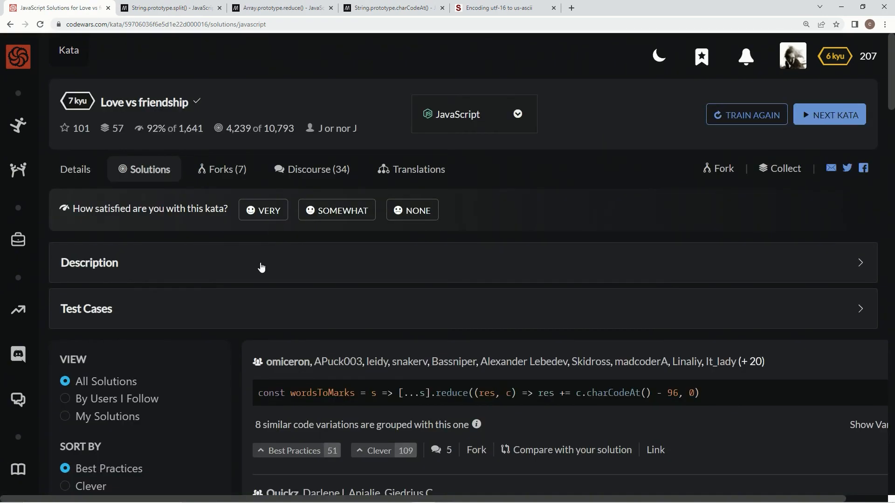
pyautogui.click(65, 417)
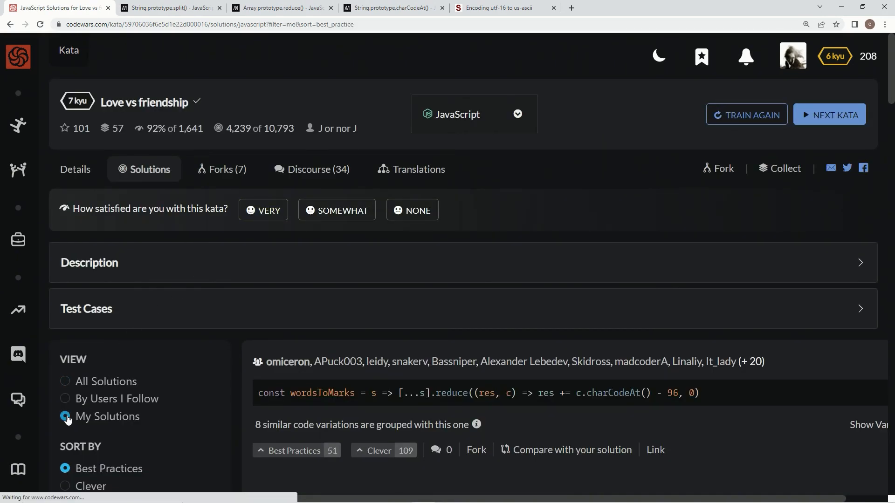